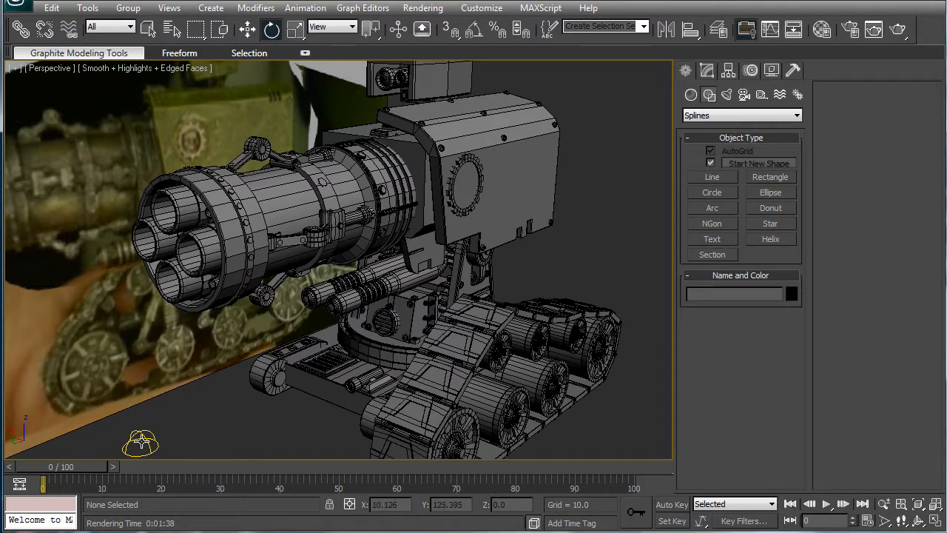
Choose the production renderer in Render Setup's Assign Renderer rollout.
left_click(141, 442)
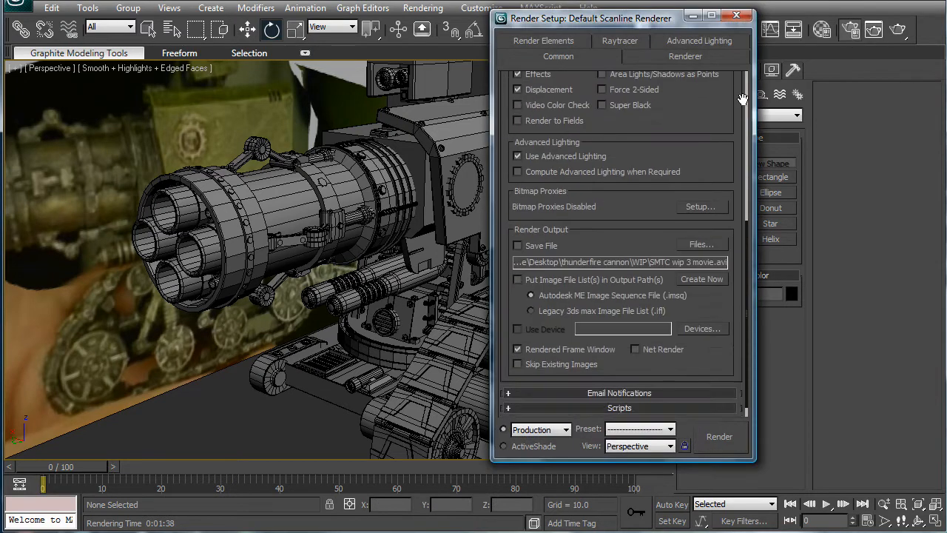
left_click(620, 323)
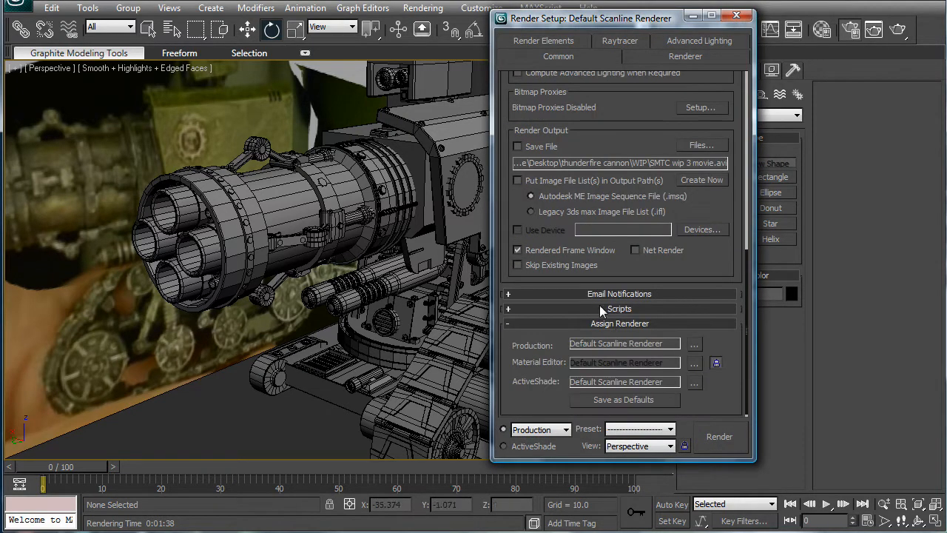
left_click(693, 344)
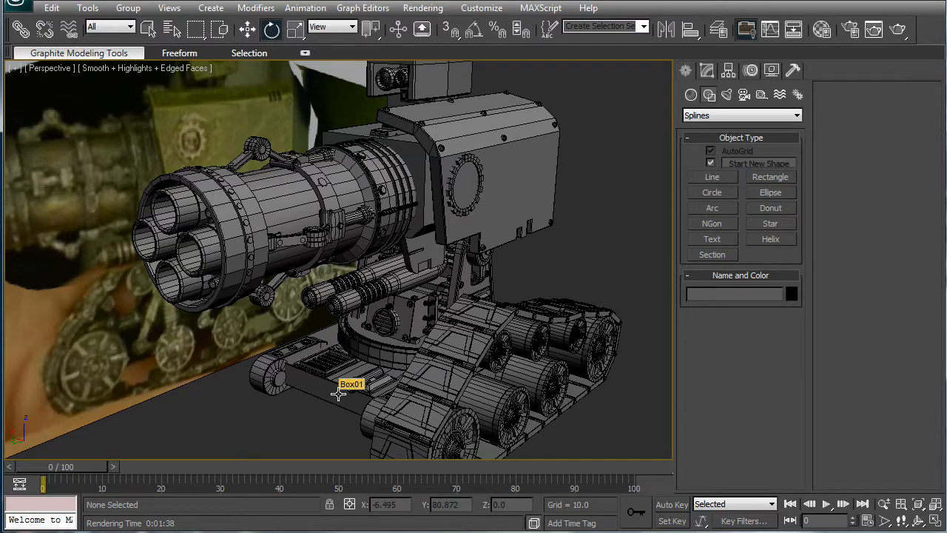
mouse_move(162, 99)
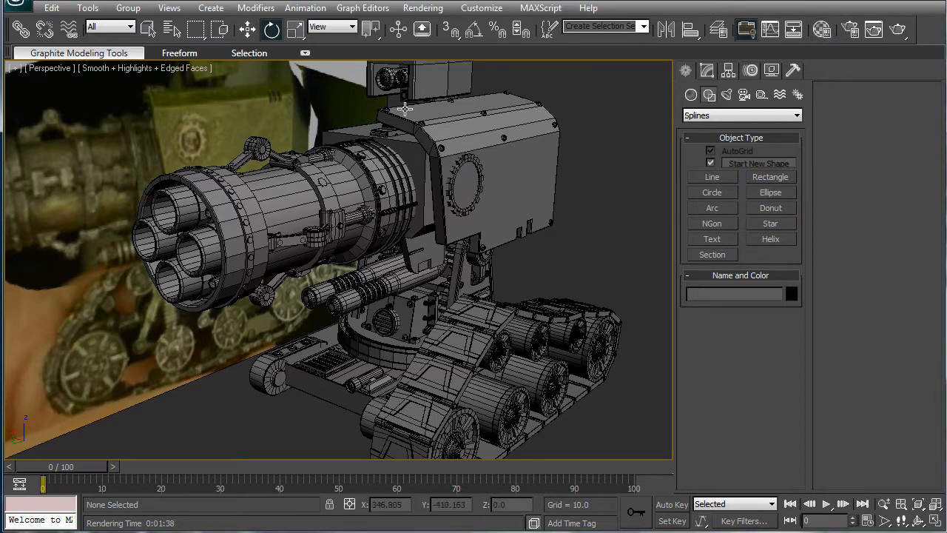
Switch the 06 - Default material to Arch & Design (mi) and review its parameters.
key("M")
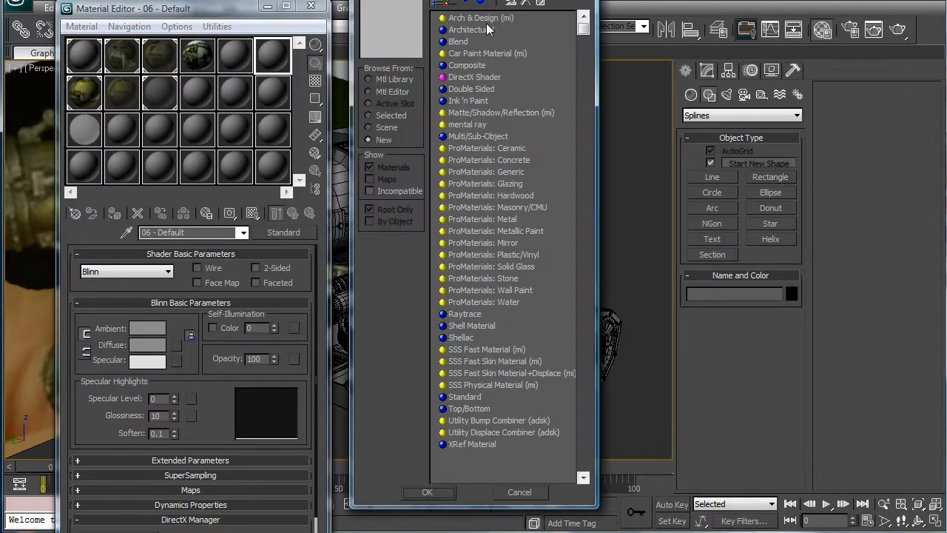
left_click(482, 18)
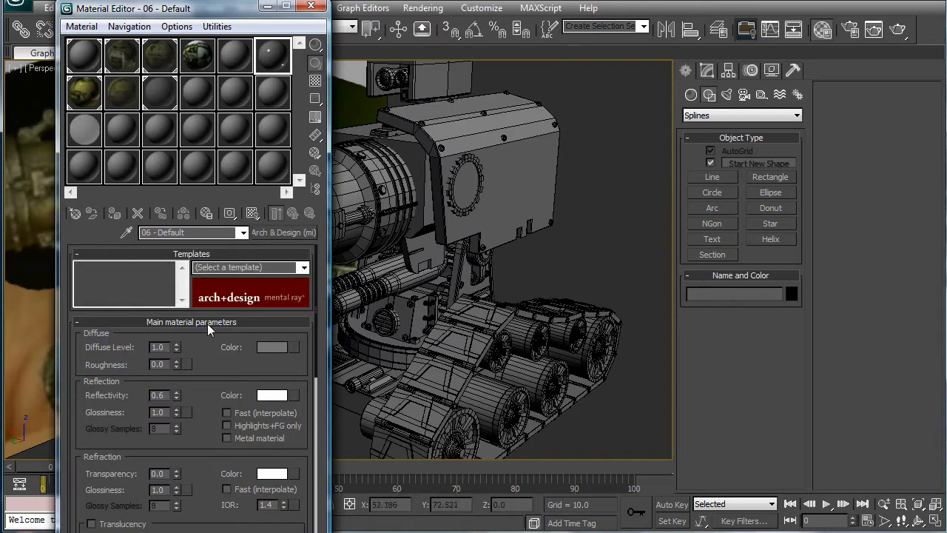
scroll("down", 3)
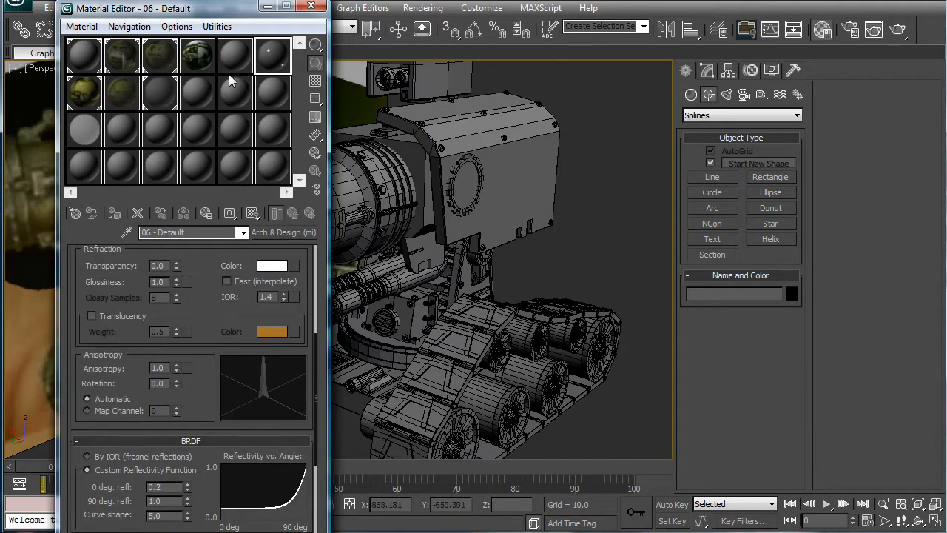
mouse_move(586, 272)
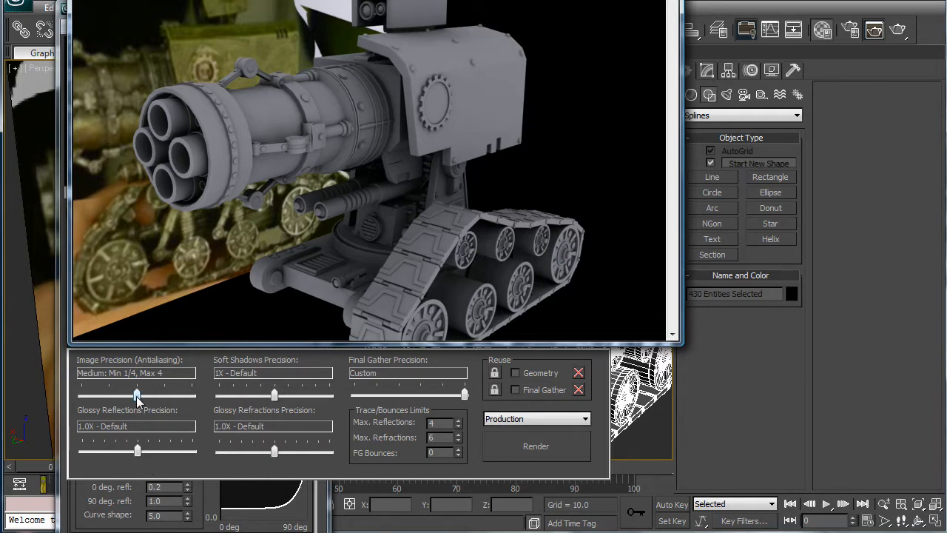
mouse_move(274, 394)
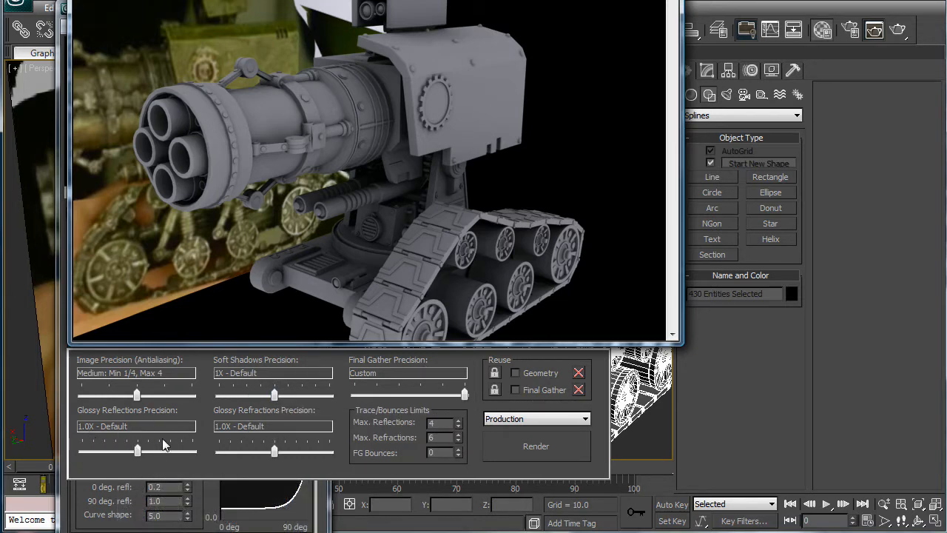
mouse_move(268, 450)
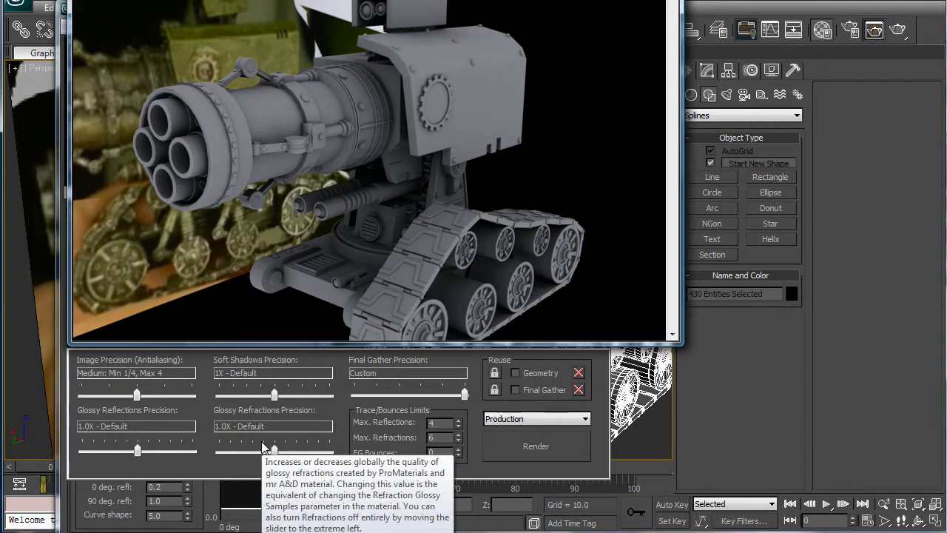
mouse_move(496, 216)
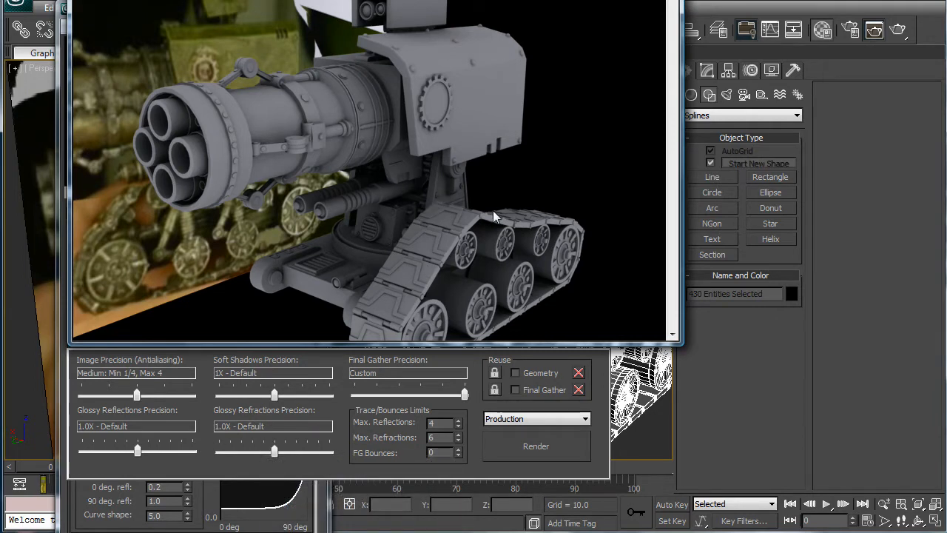
mouse_move(438, 236)
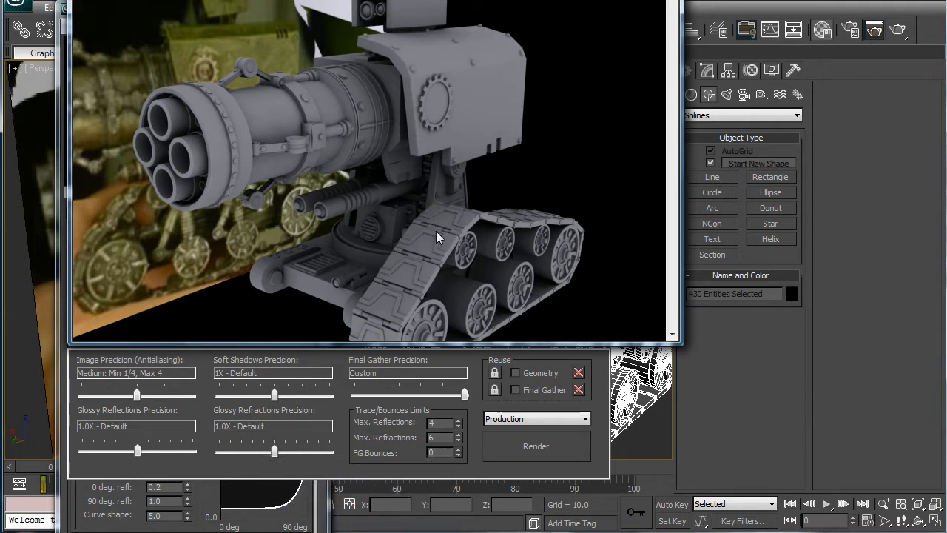
mouse_move(454, 392)
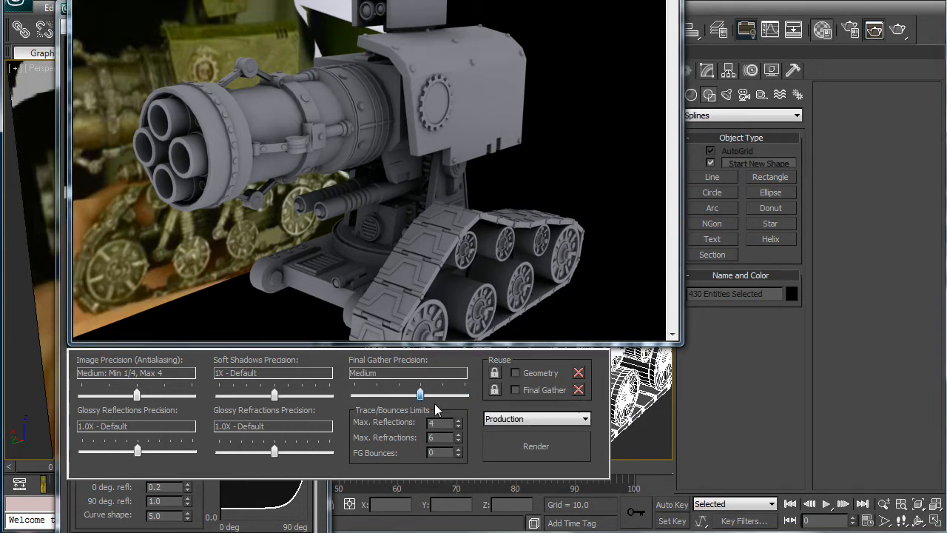
Set Final Gather precision to Draft with 2 FG bounces and re-render the cannon.
left_click_drag(420, 393, 444, 393)
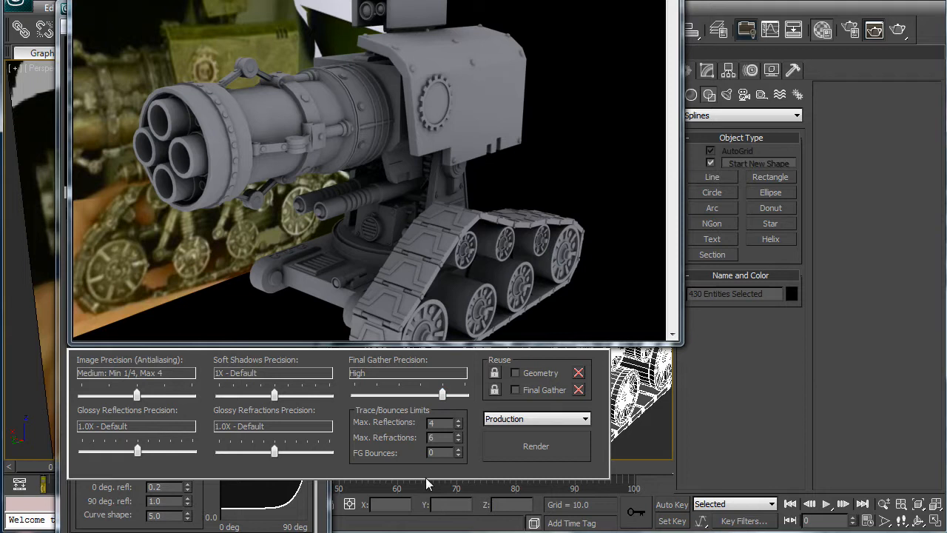
left_click_drag(443, 394, 398, 394)
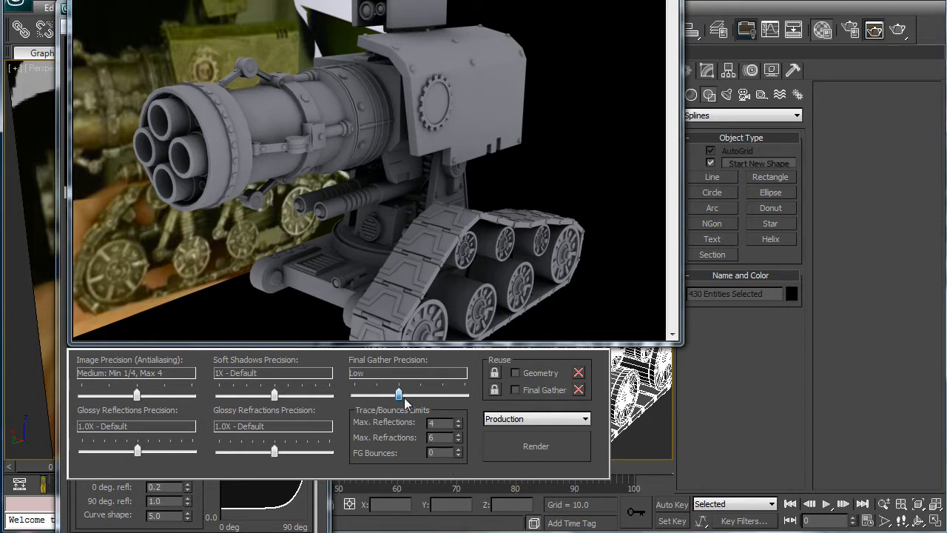
left_click_drag(398, 393, 376, 394)
type("2")
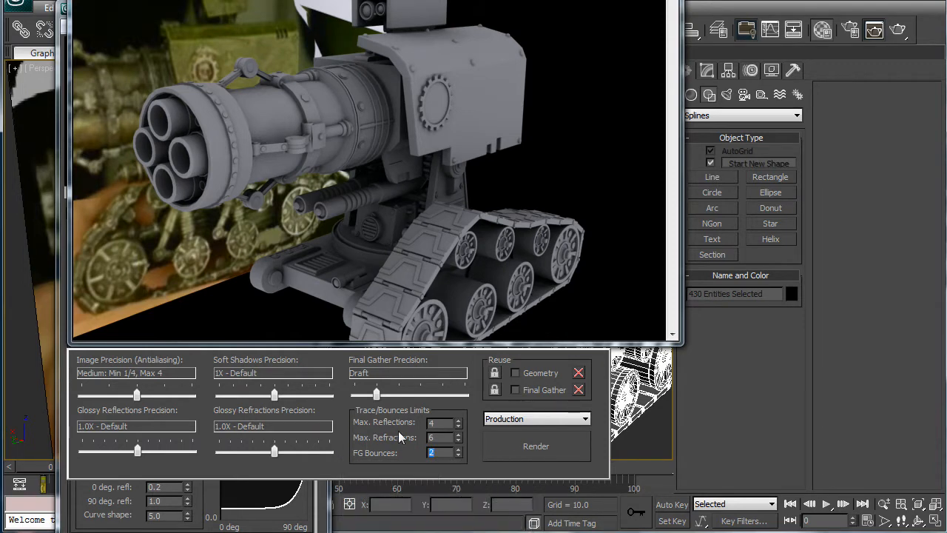
mouse_move(135, 396)
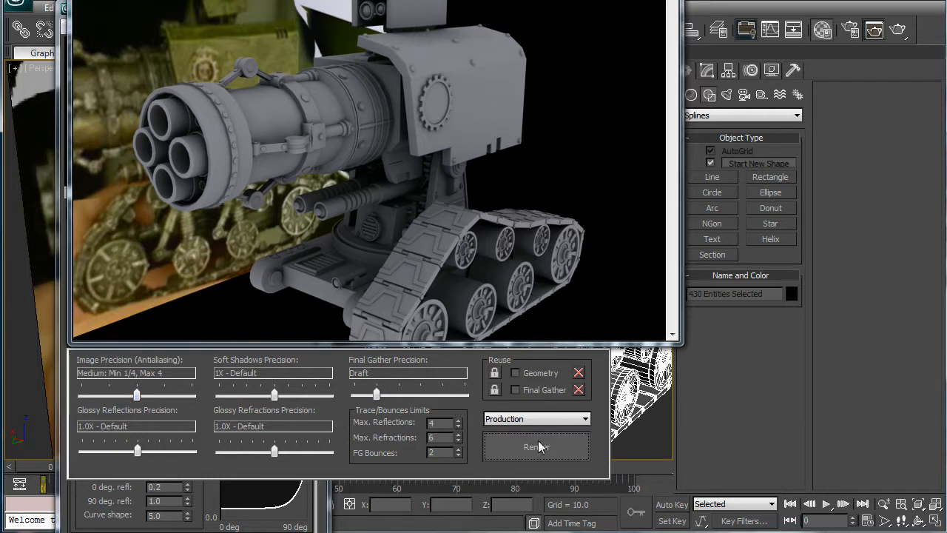
left_click(536, 446)
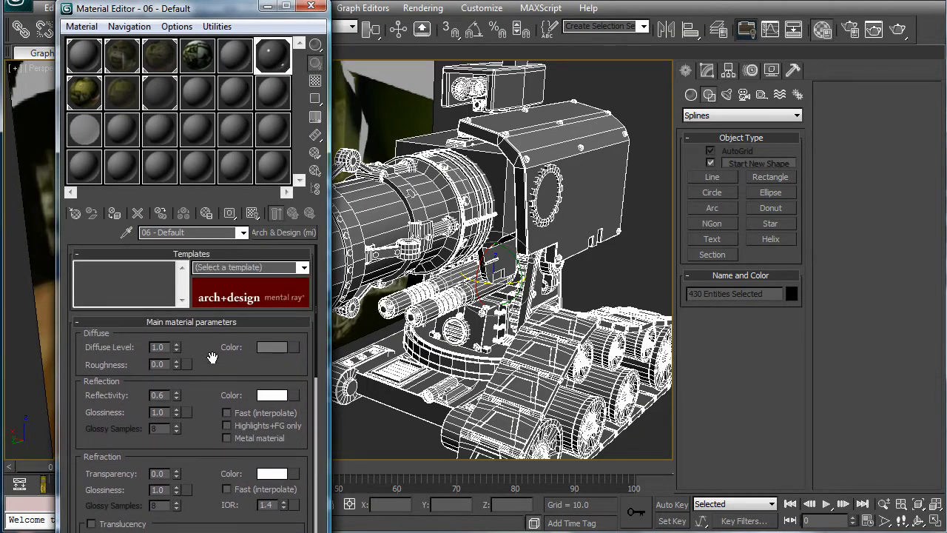
Enable Metal material reflections on the Arch & Design material and review BRDF settings.
left_click(276, 347)
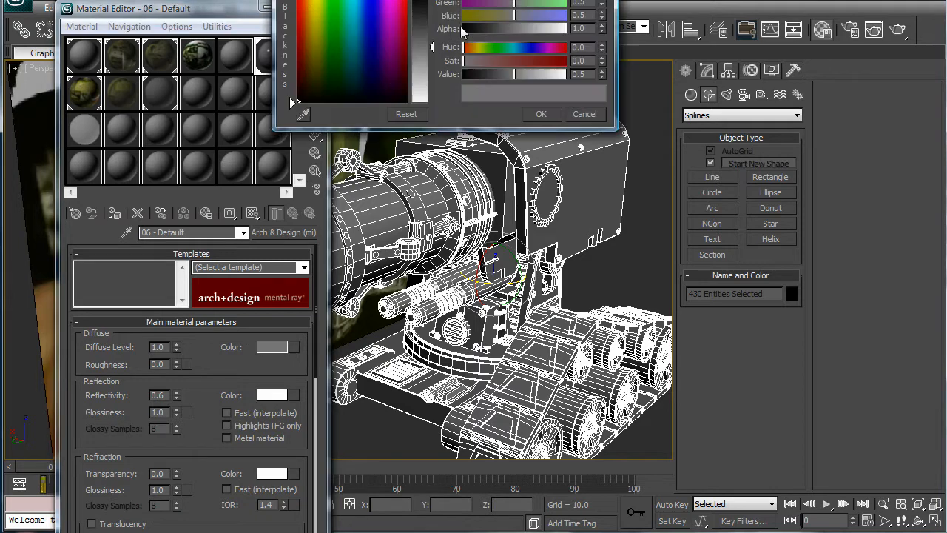
left_click(585, 113)
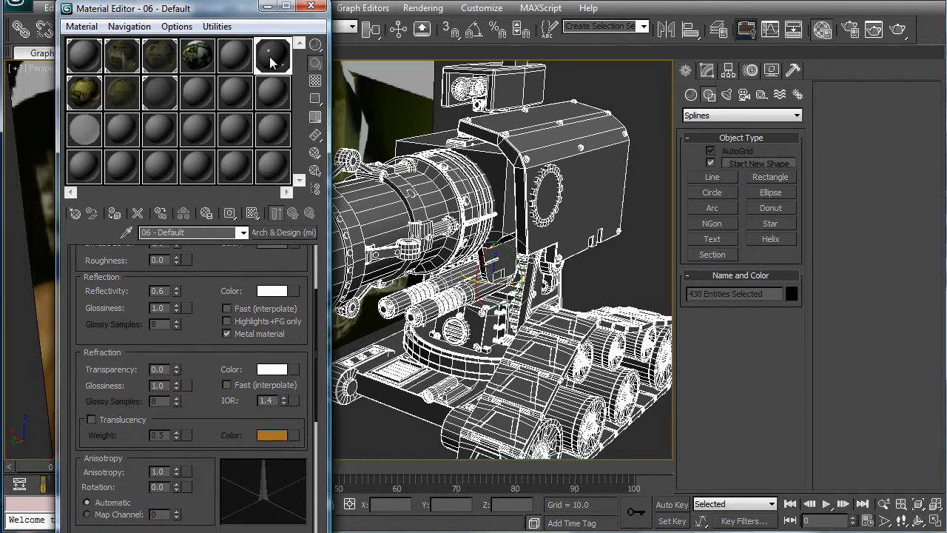
scroll("down", 3)
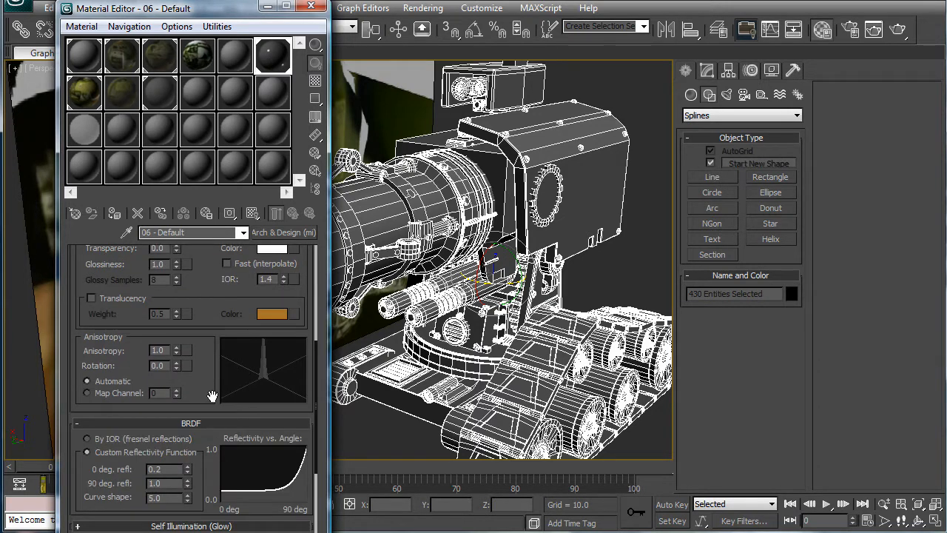
scroll("down", 3)
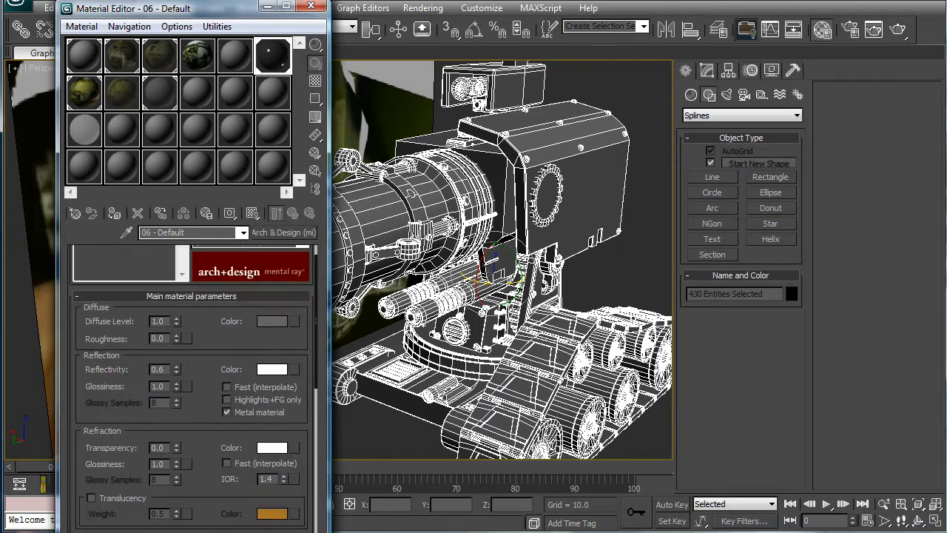
scroll("down", 3)
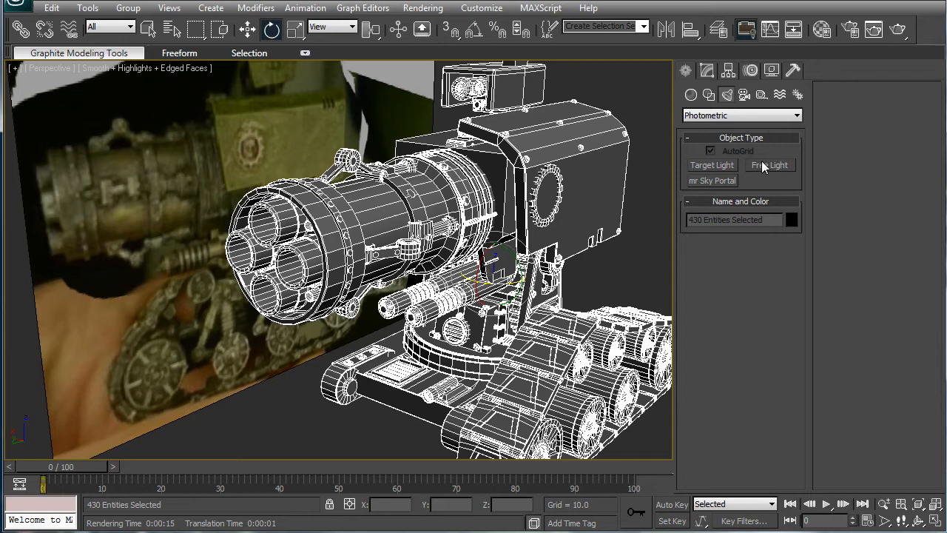
Place a photometric free light by the tracks, copy it near the barrel, and render.
left_click(770, 165)
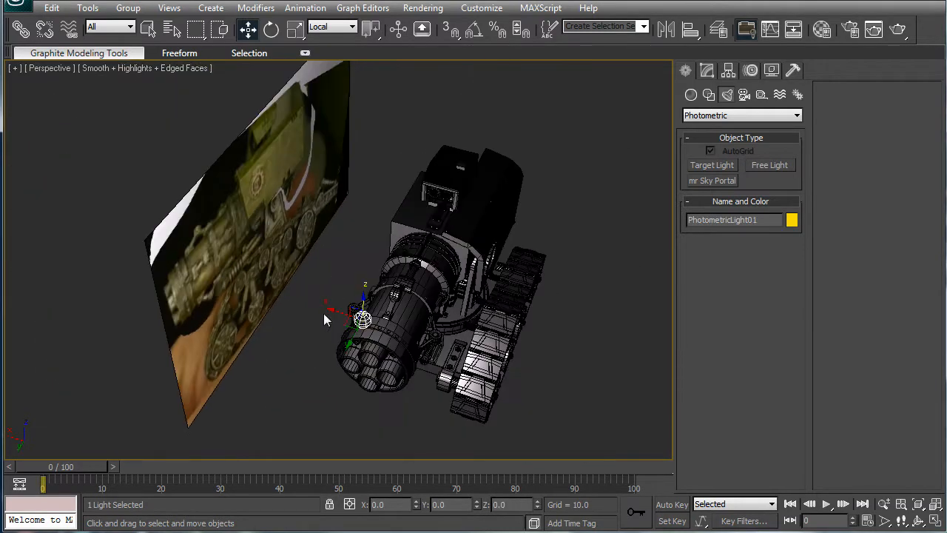
left_click_drag(363, 318, 520, 371)
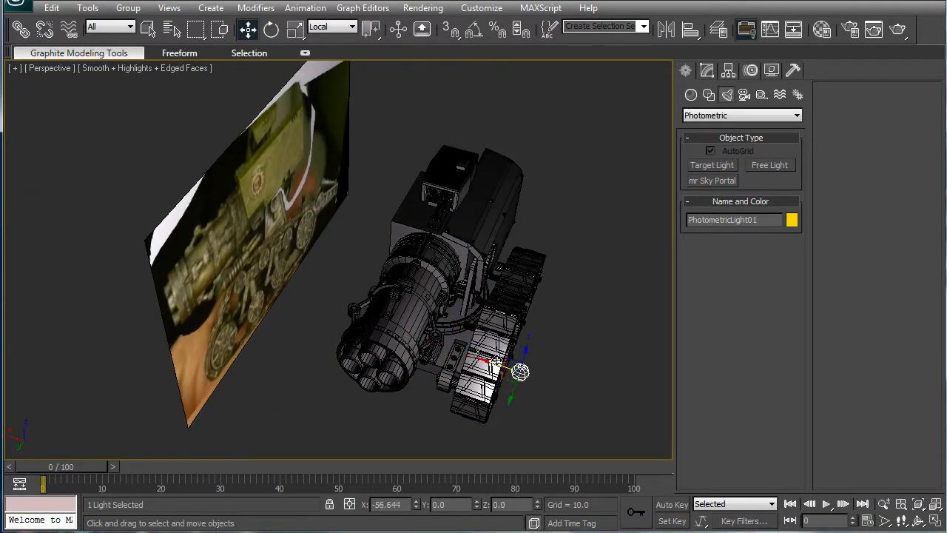
left_click_drag(518, 373, 255, 285)
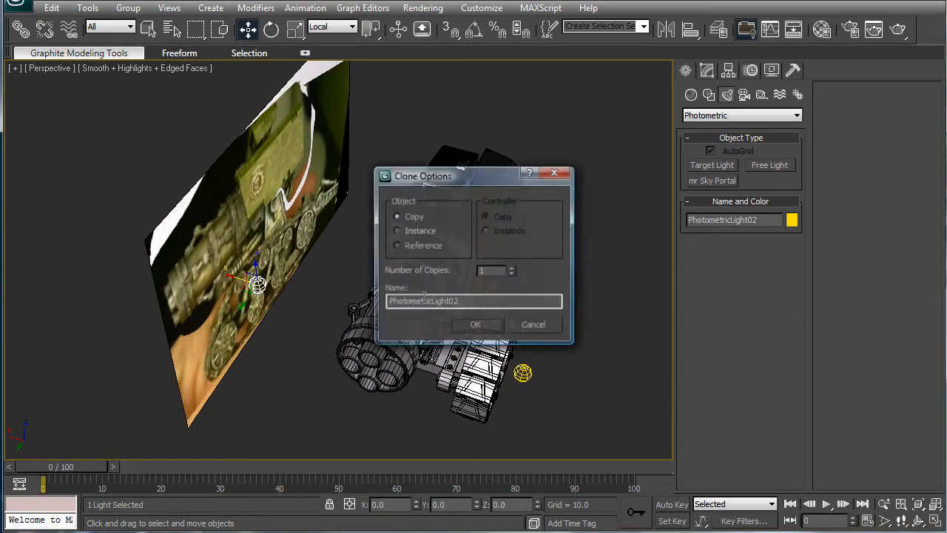
left_click(476, 324)
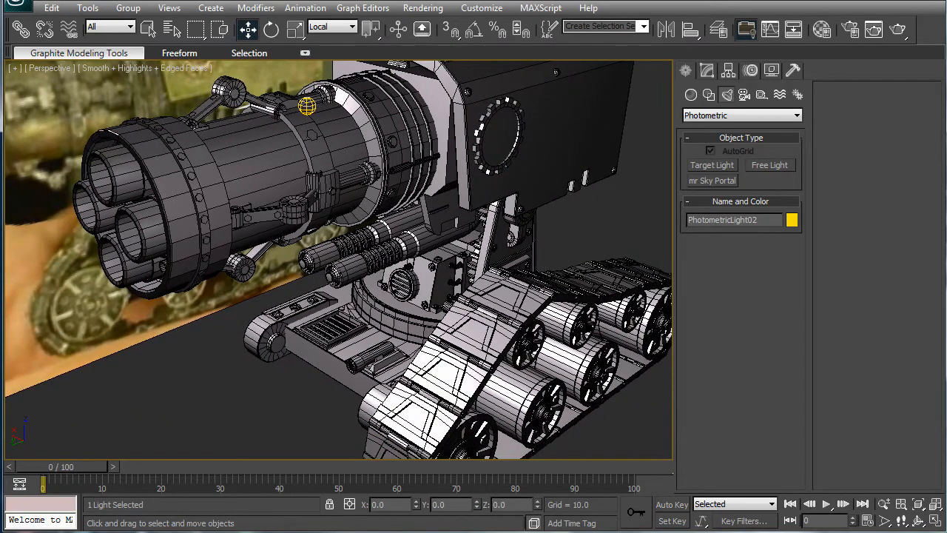
mouse_move(897, 30)
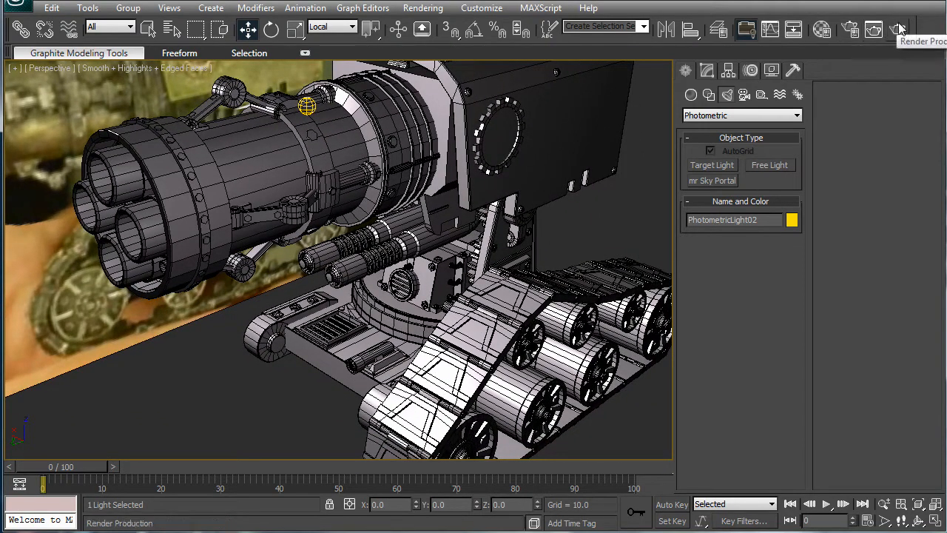
left_click(896, 28)
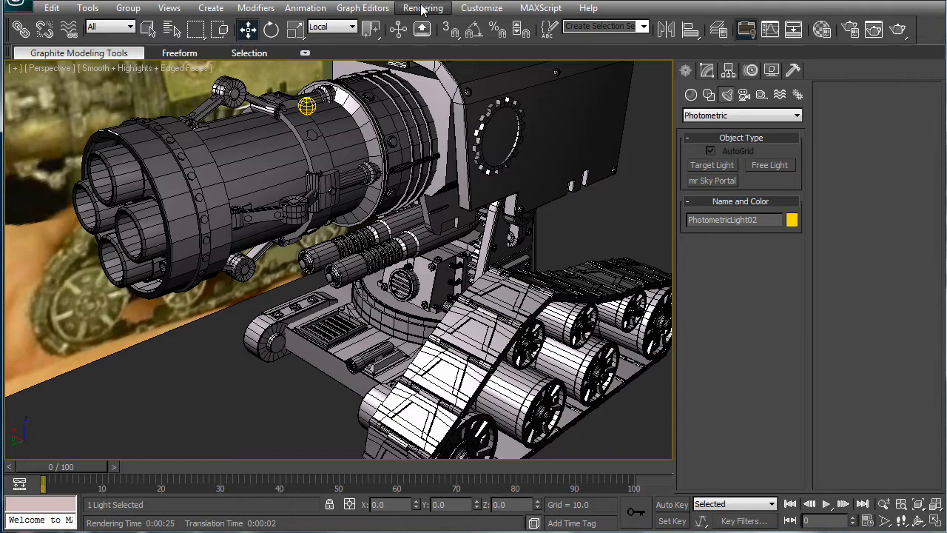
Set the three-droids jpg bitmap as the Environment Map background.
left_click(422, 8)
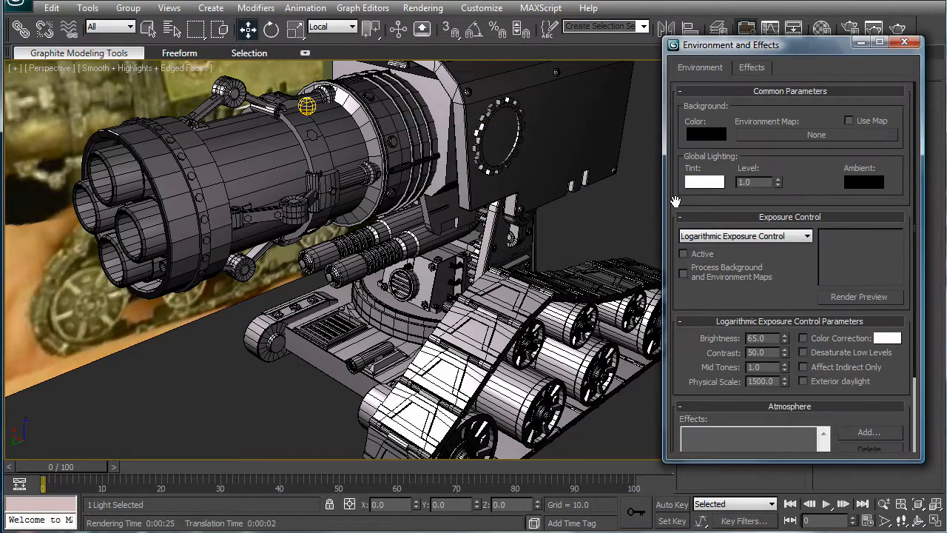
left_click(816, 134)
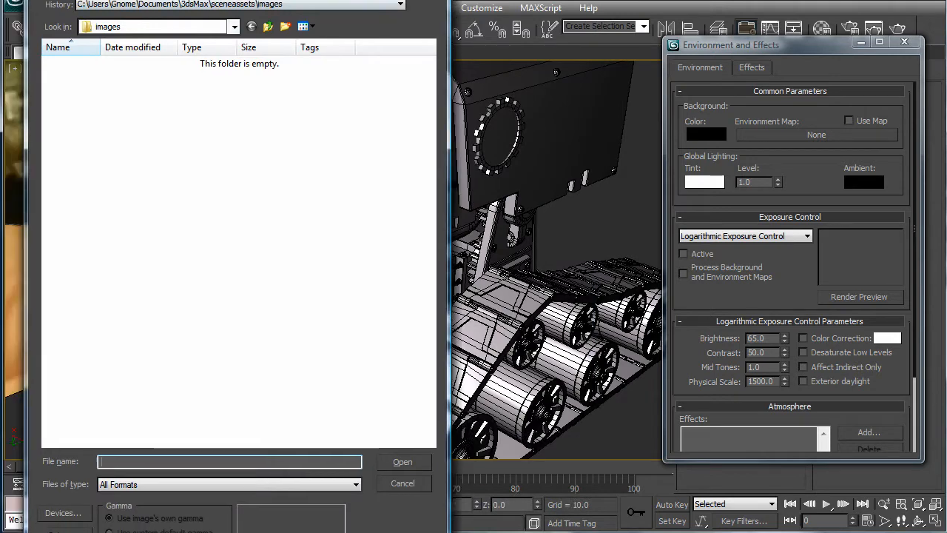
left_click(234, 27)
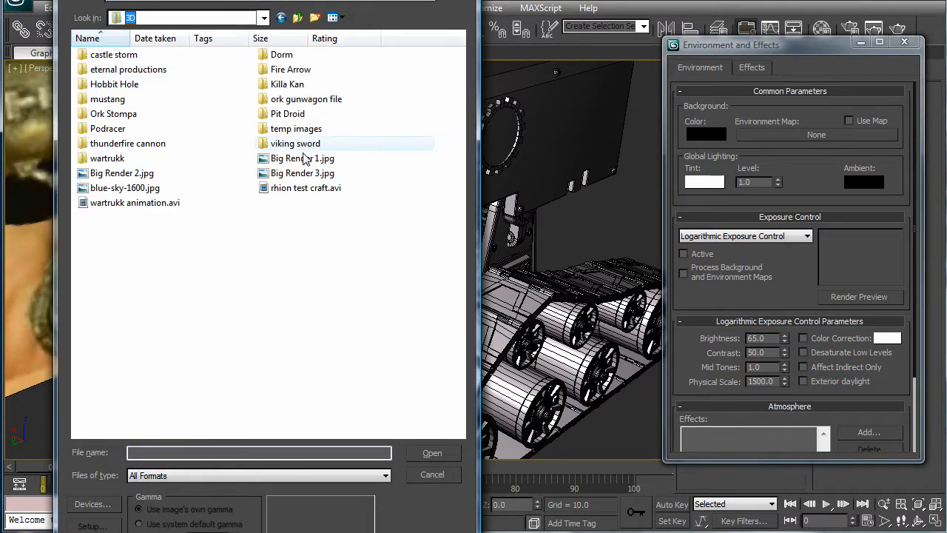
left_click(291, 68)
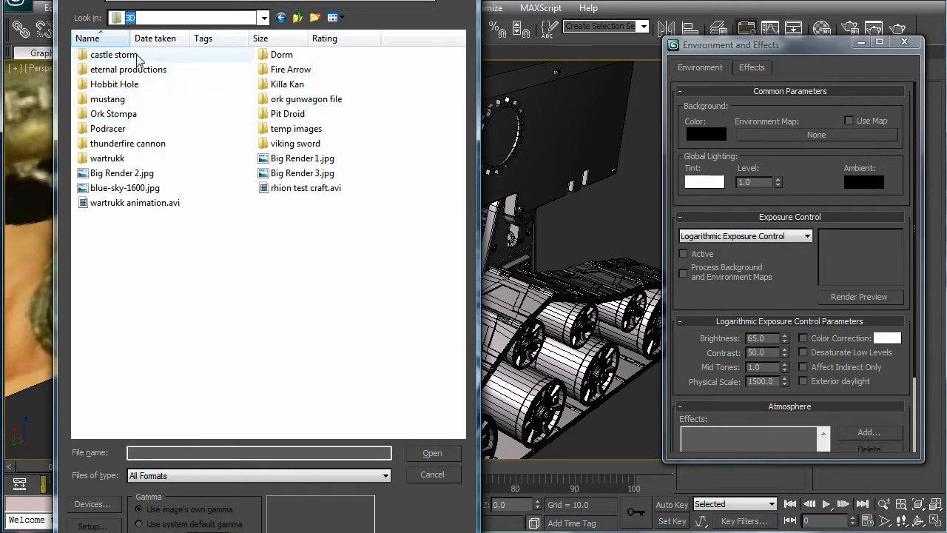
mouse_move(114, 159)
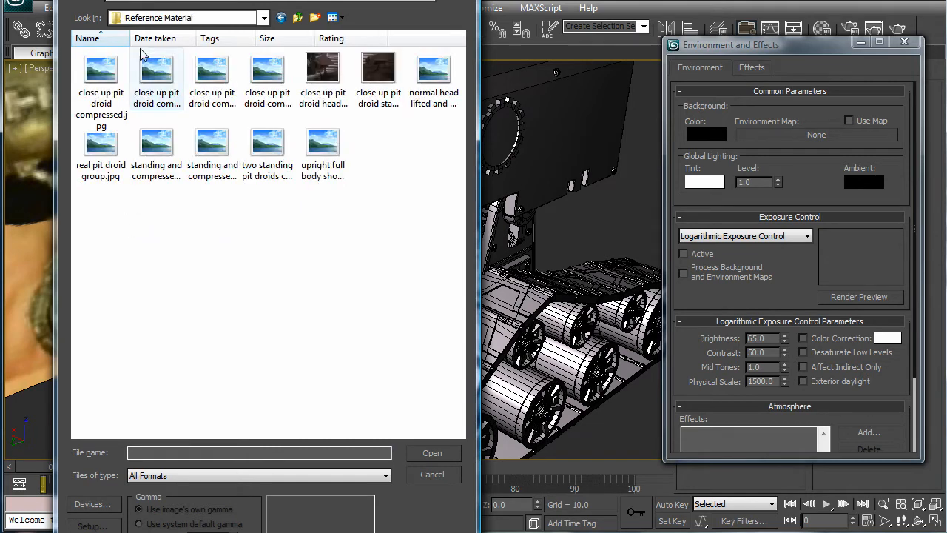
left_click(434, 70)
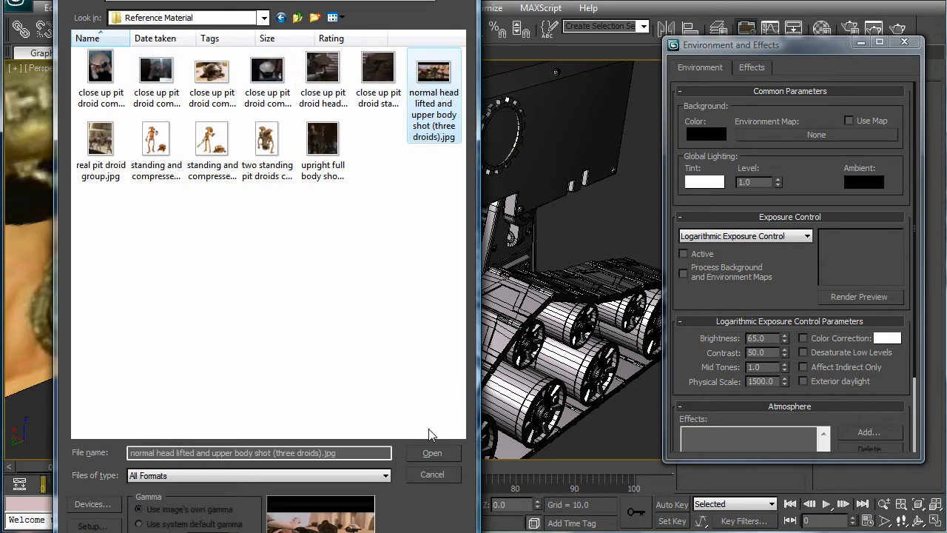
left_click(433, 453)
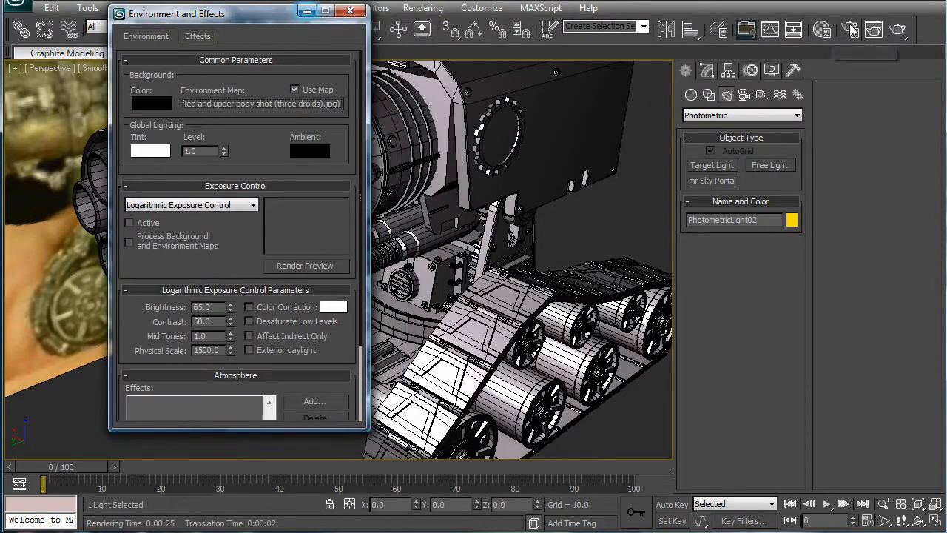
Load the environment map into an empty Material Editor slot with spherical mapping.
left_click(848, 27)
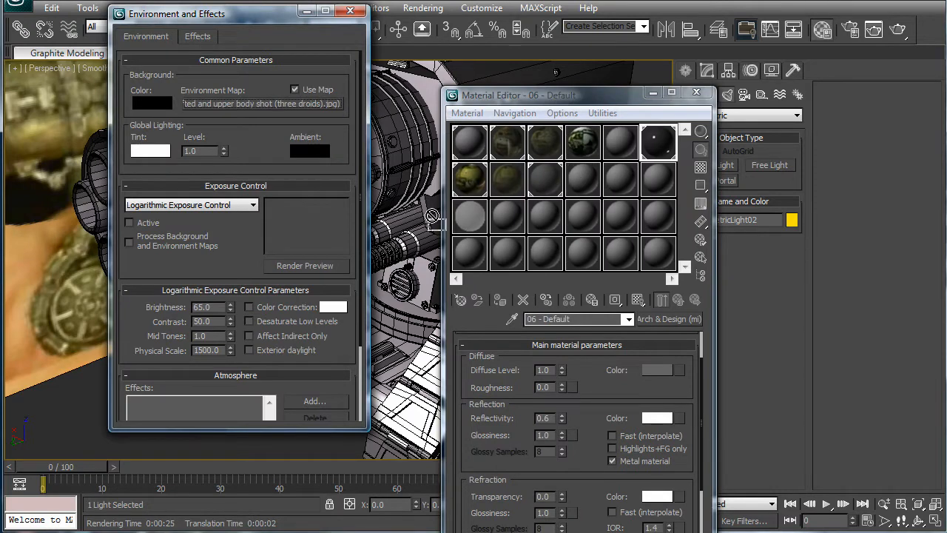
left_click(507, 215)
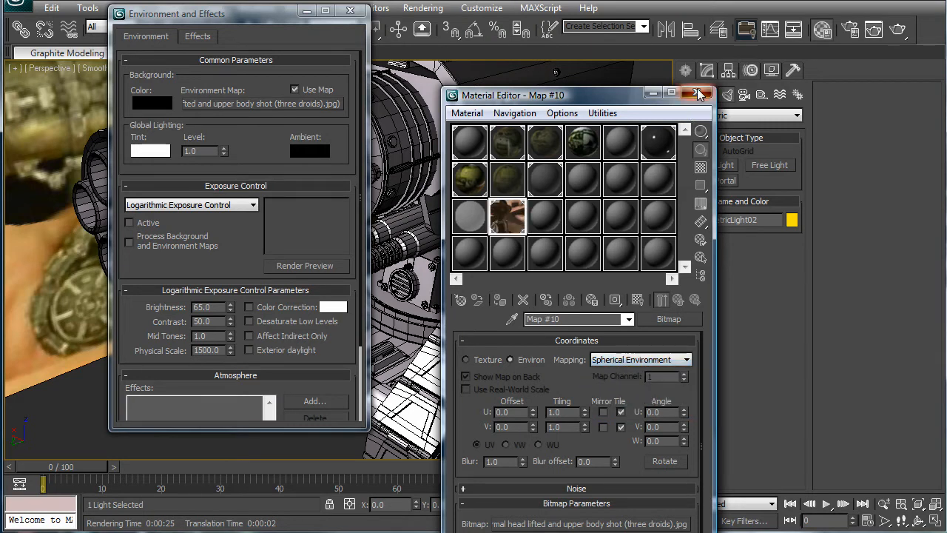
left_click(700, 94)
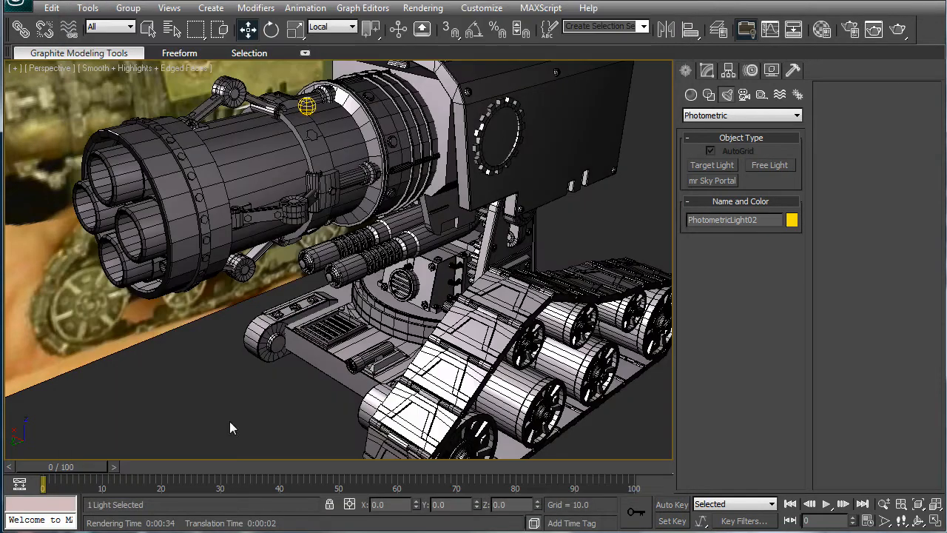
Add a fractal Noise map to the 06 - Default material's Bump slot.
left_click(823, 30)
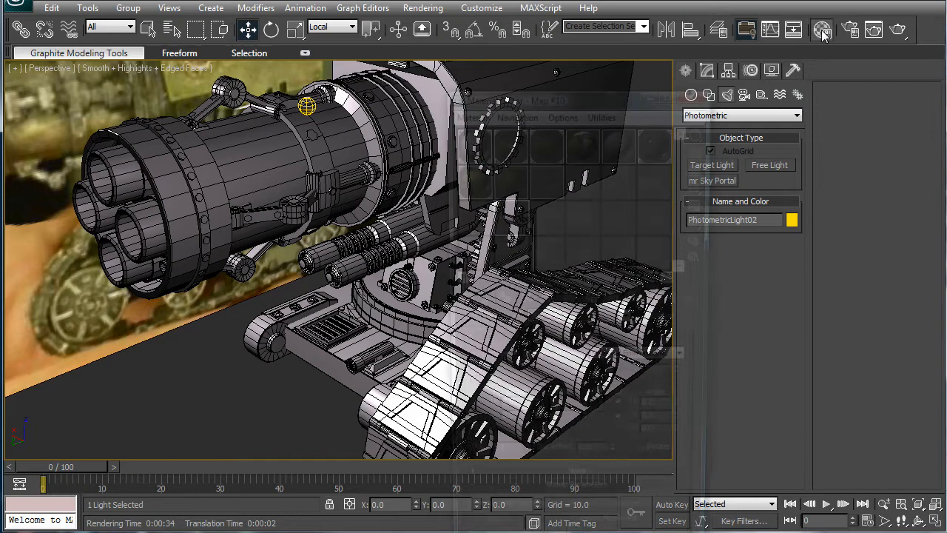
left_click(821, 28)
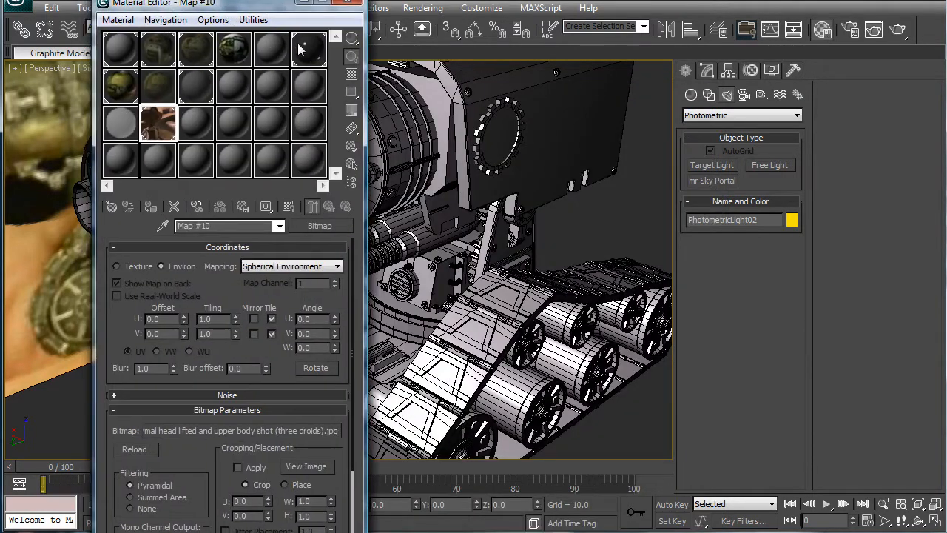
left_click(306, 48)
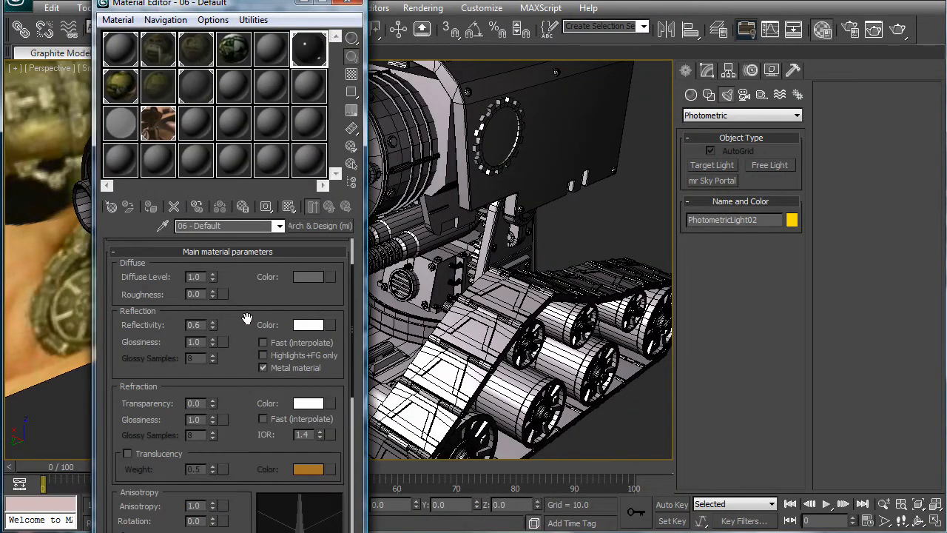
scroll("down", 3)
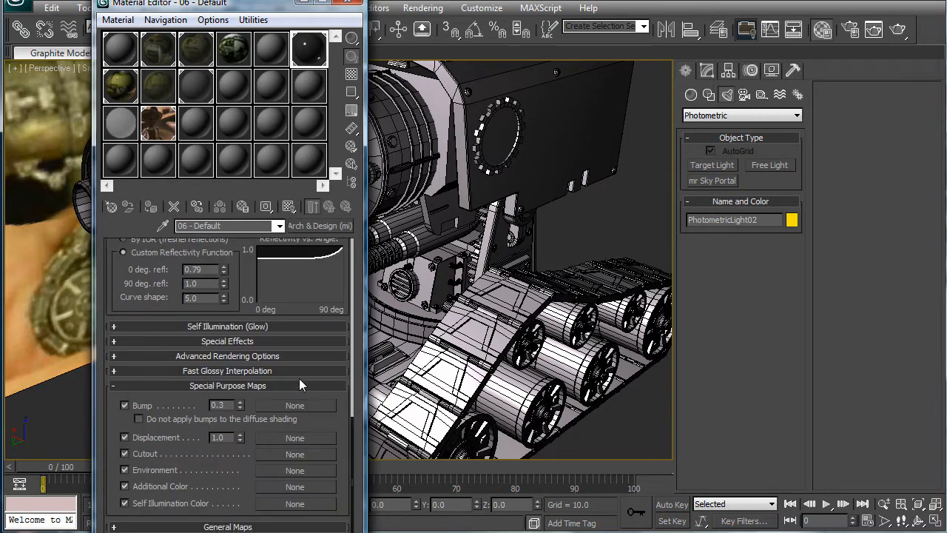
left_click(295, 405)
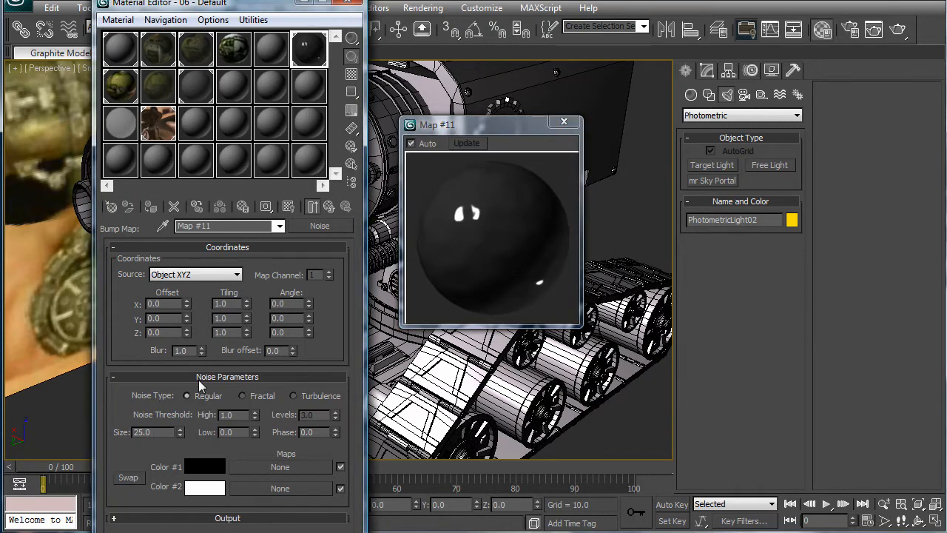
left_click(242, 396)
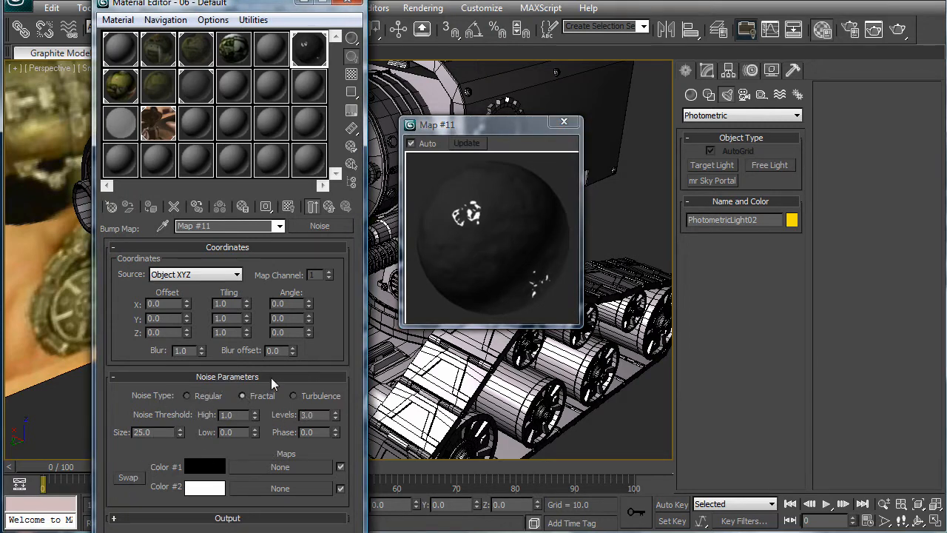
mouse_move(328, 206)
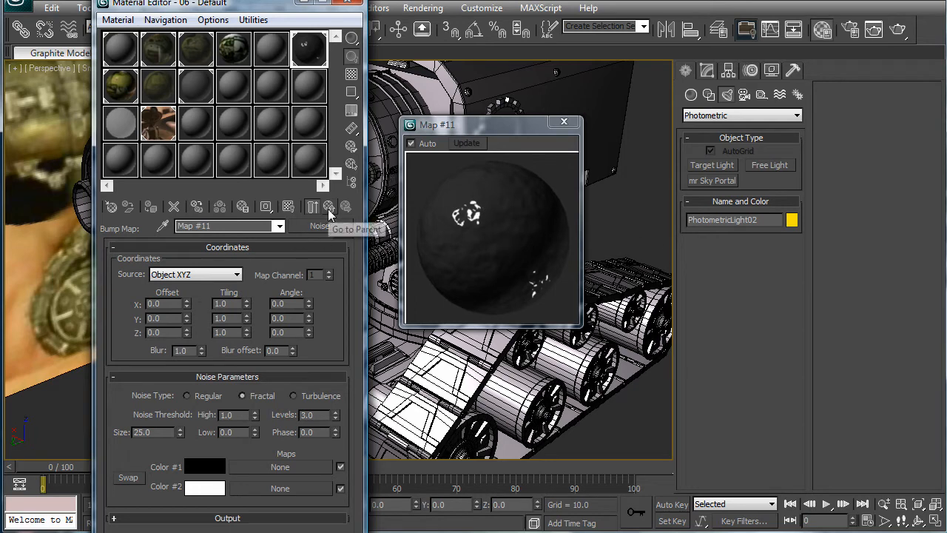
left_click(329, 207)
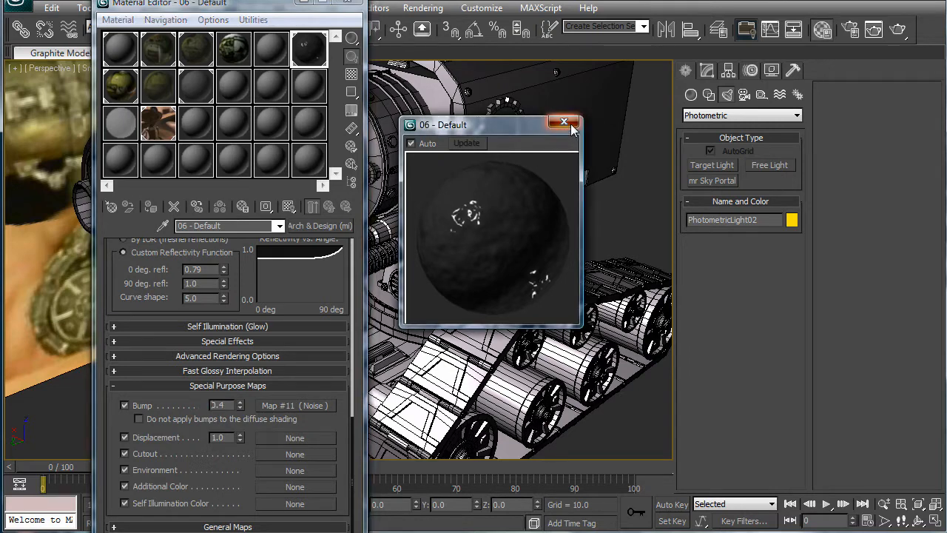
left_click(563, 121)
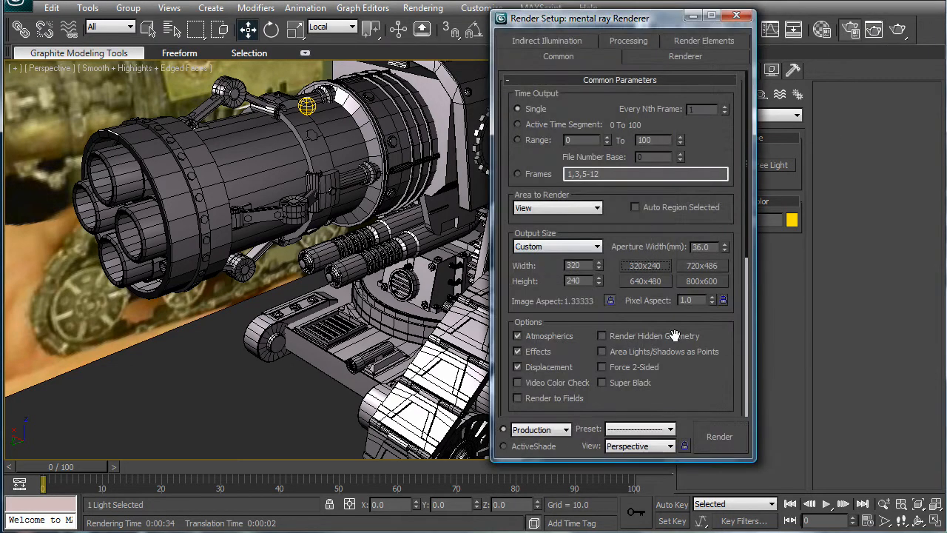
Render the perspective view of the noise-bumped cannon and dismiss the progress dialog.
left_click(720, 437)
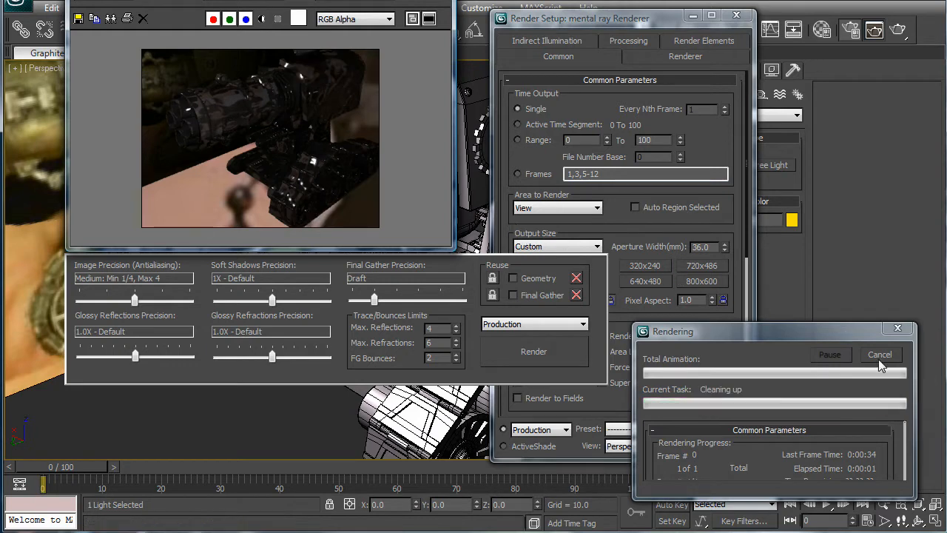
left_click(880, 354)
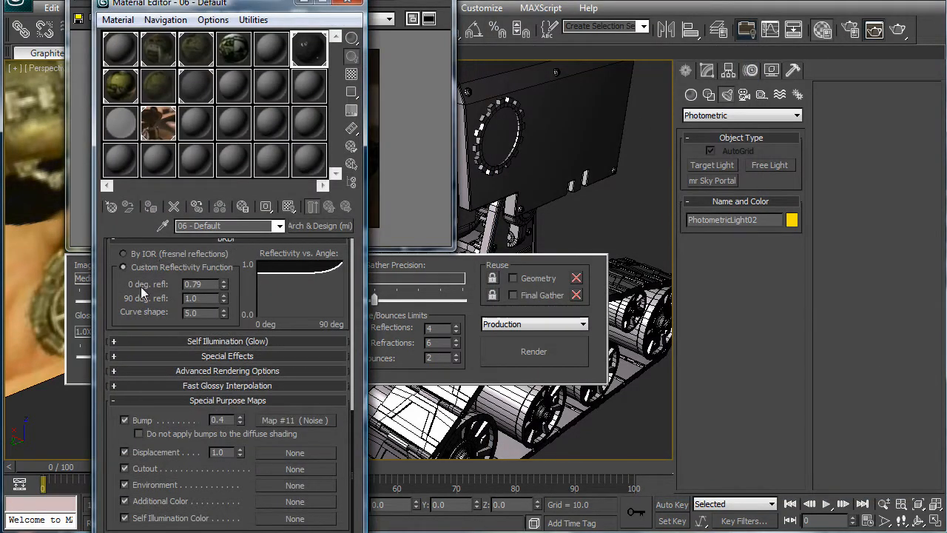
Set the bump Noise size to 3.5 and the bump amount to 0.05.
scroll("down", 3)
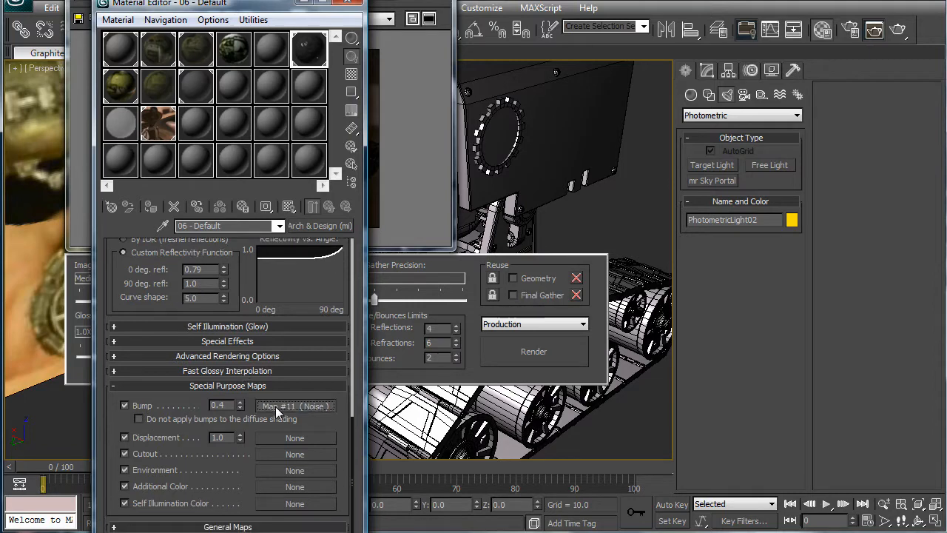
left_click(295, 405)
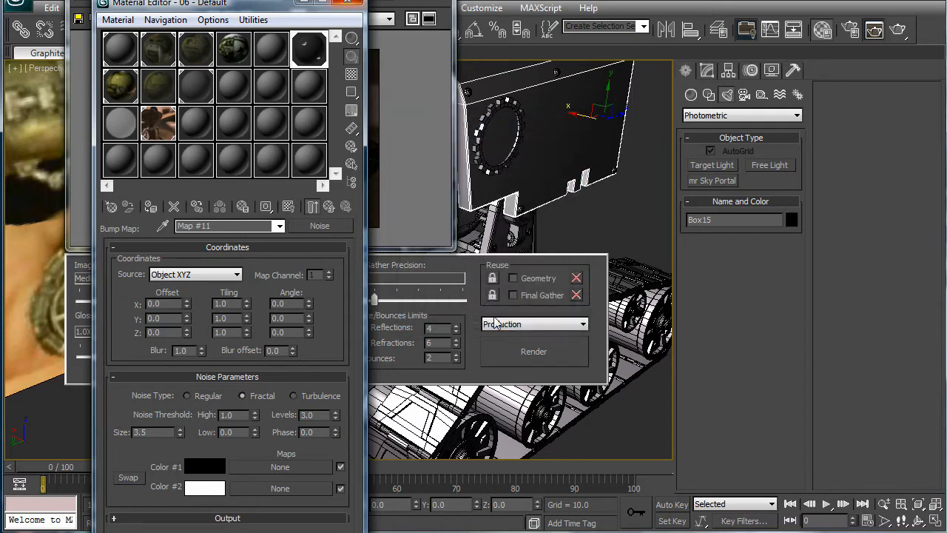
left_click(532, 351)
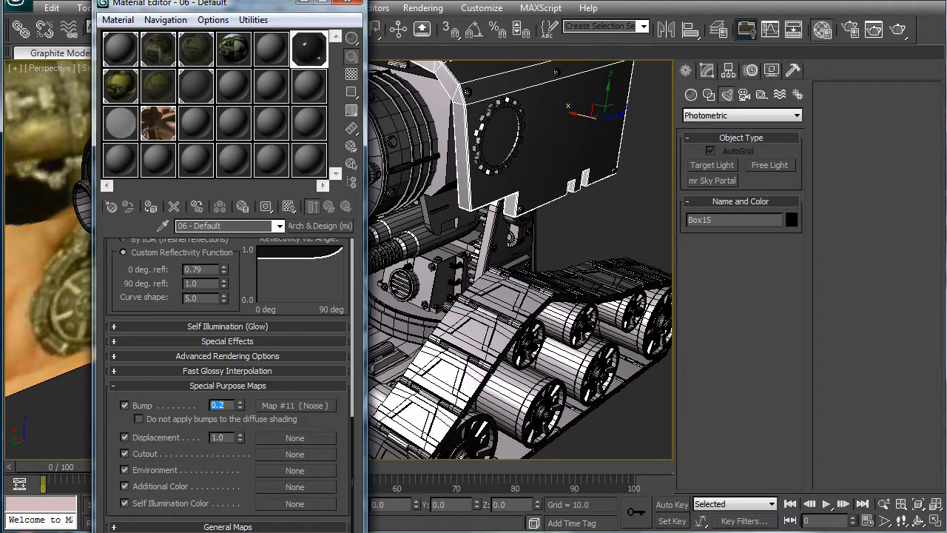
left_click(534, 351)
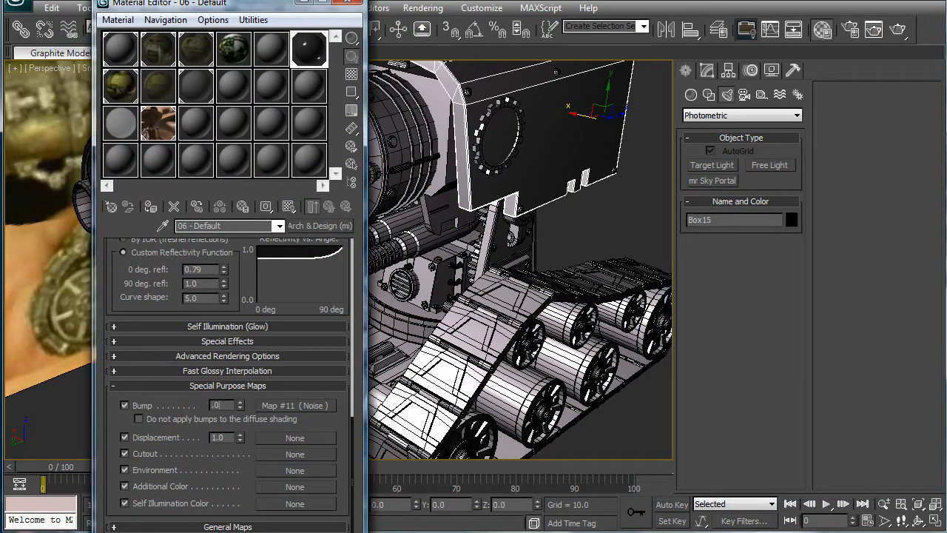
type("0.05")
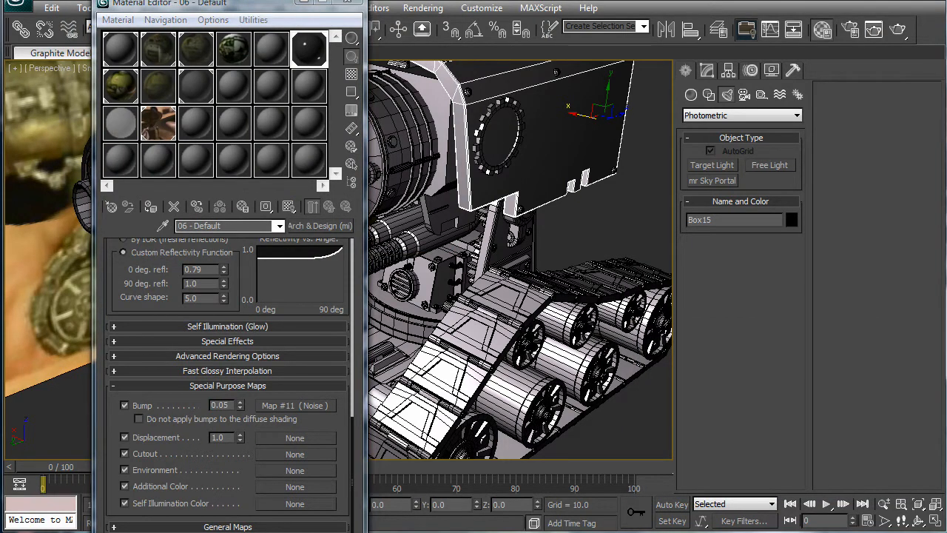
mouse_move(237, 326)
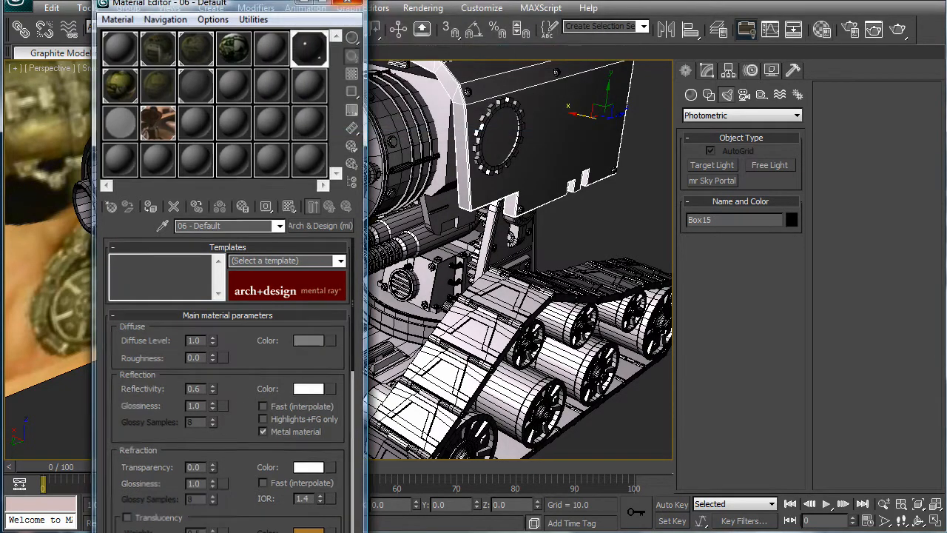
Close the Material Editor and browse map types for the Environment Map.
left_click(423, 8)
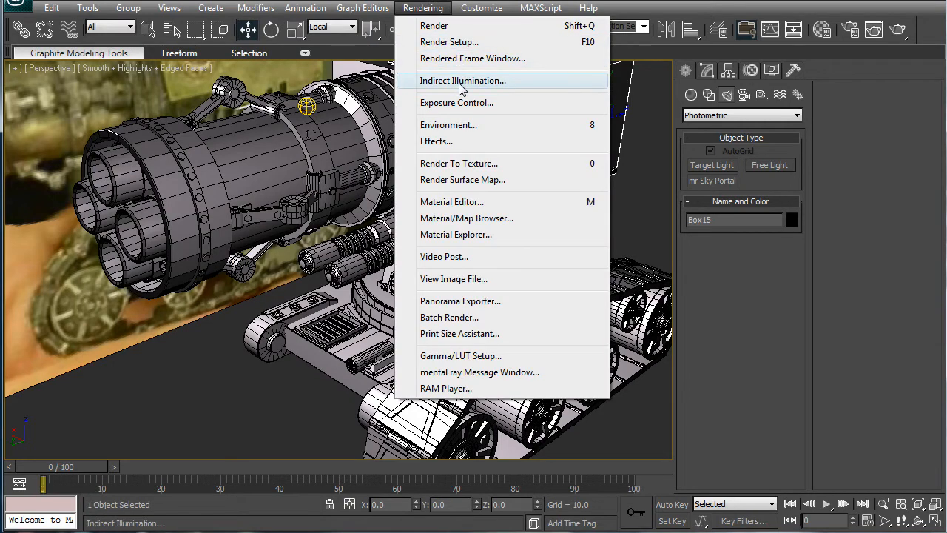
mouse_move(657, 149)
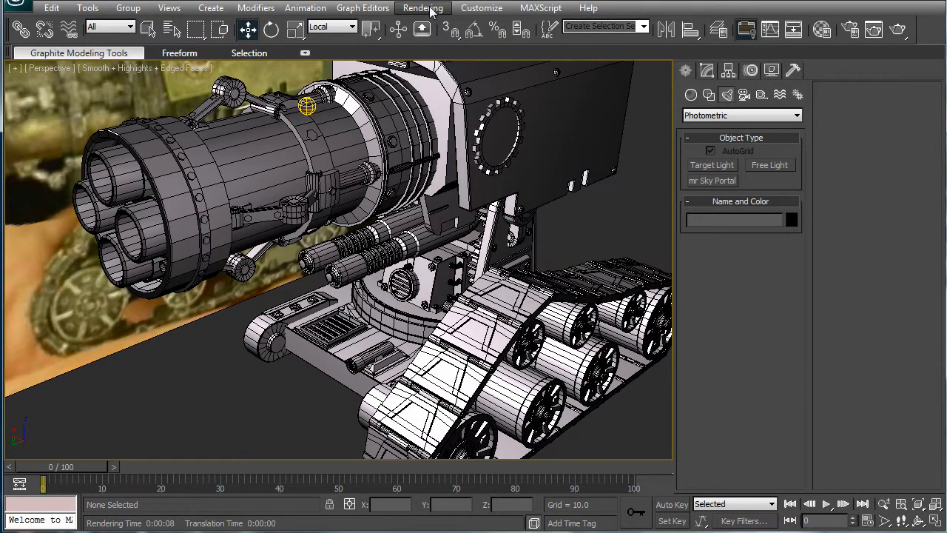
left_click(422, 8)
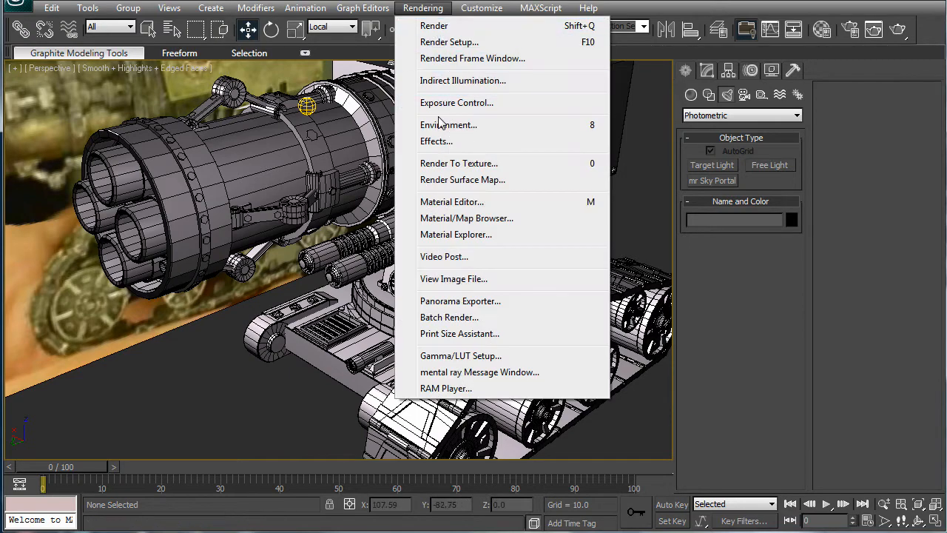
left_click(448, 125)
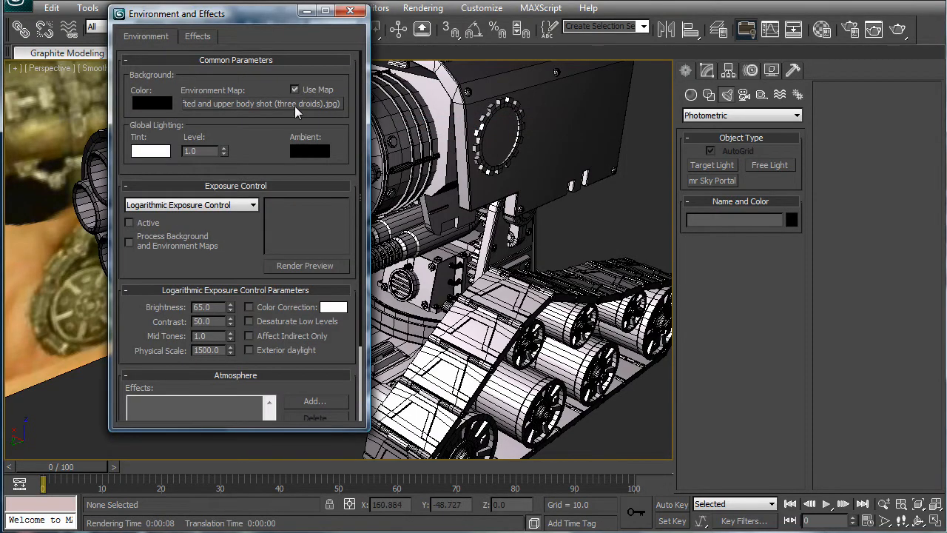
left_click(262, 103)
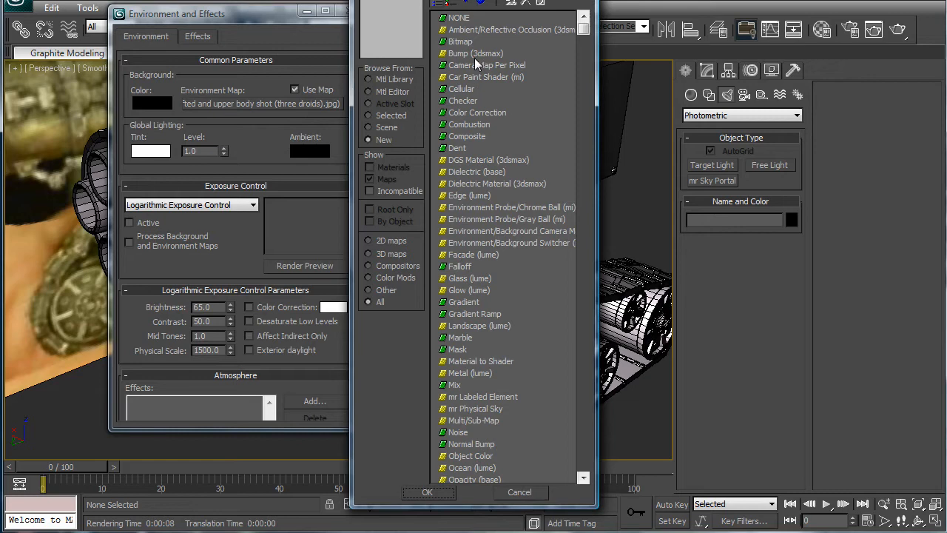
mouse_move(535, 259)
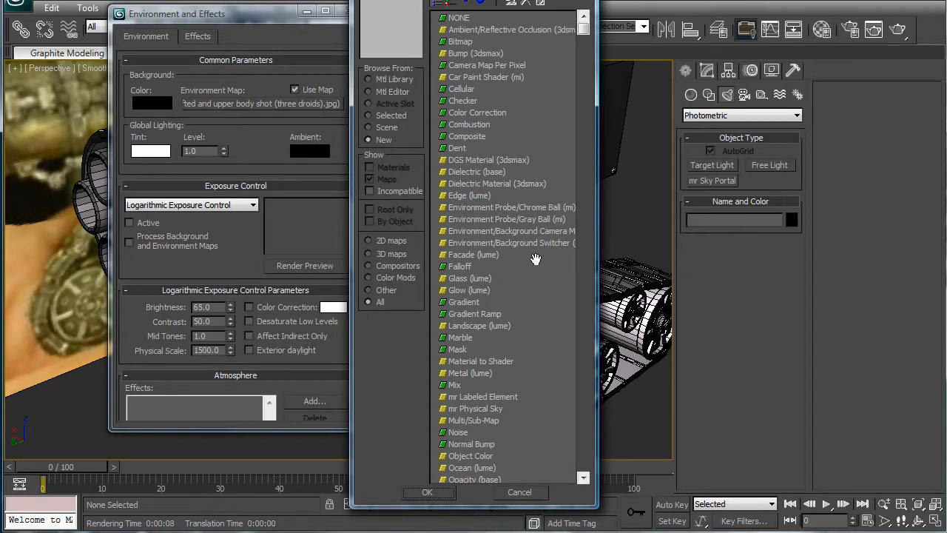
mouse_move(470, 411)
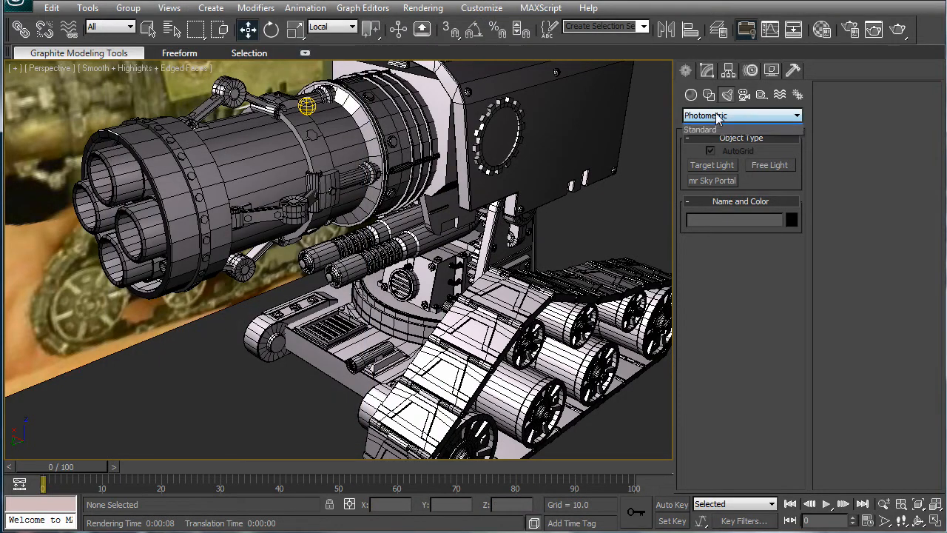
Switch to Standard lights and create a Daylight System compass around the cannon.
left_click(742, 114)
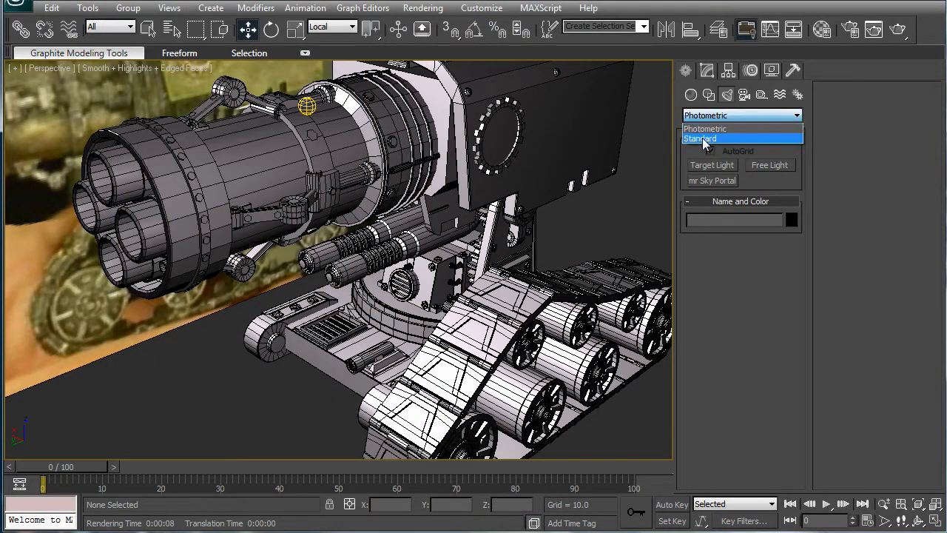
left_click(700, 138)
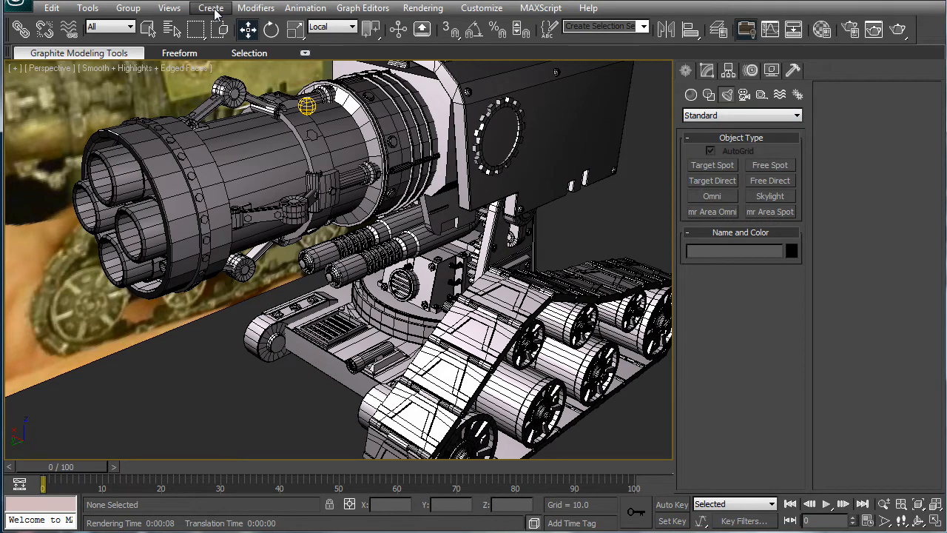
left_click(211, 8)
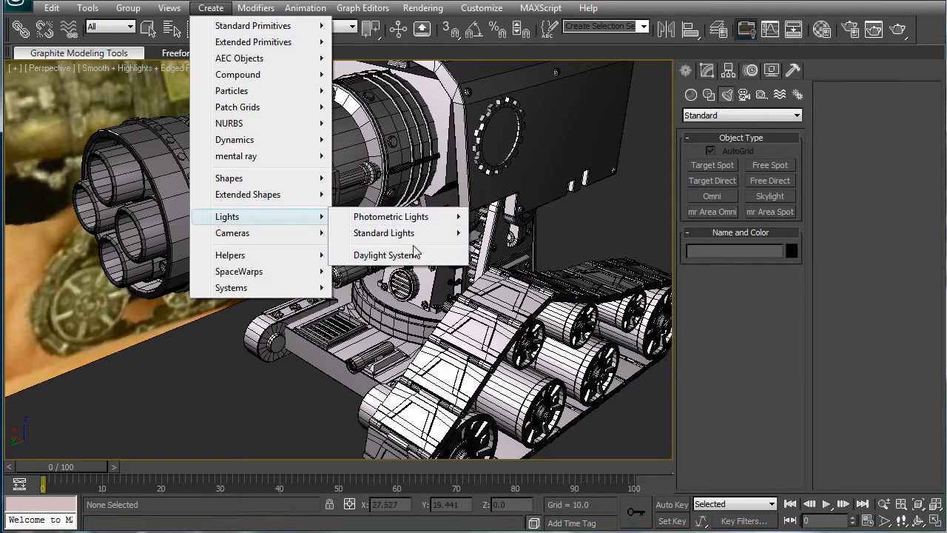
left_click(386, 255)
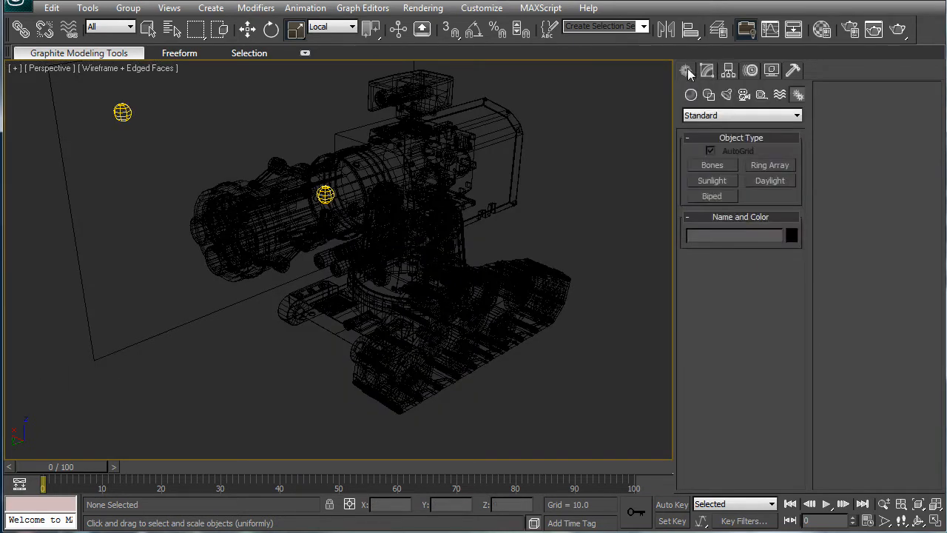
left_click(210, 8)
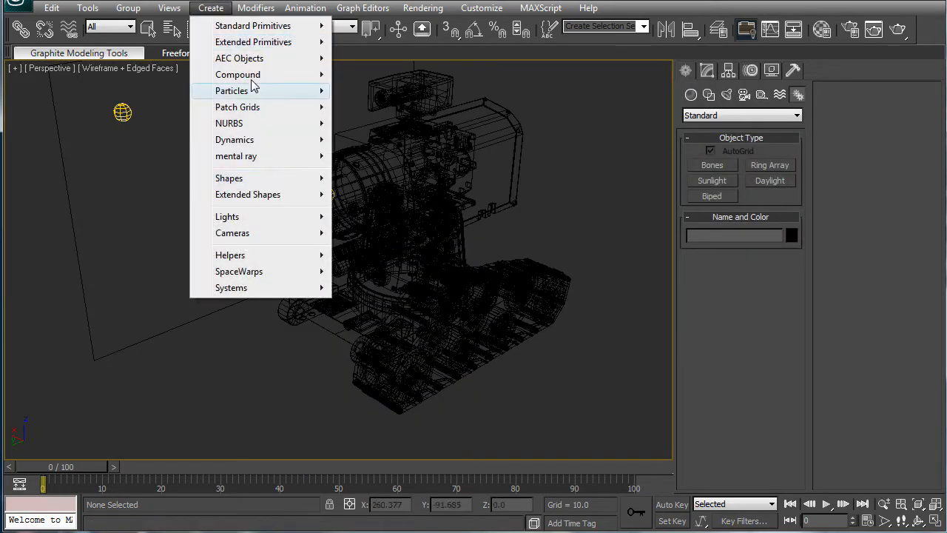
mouse_move(251, 216)
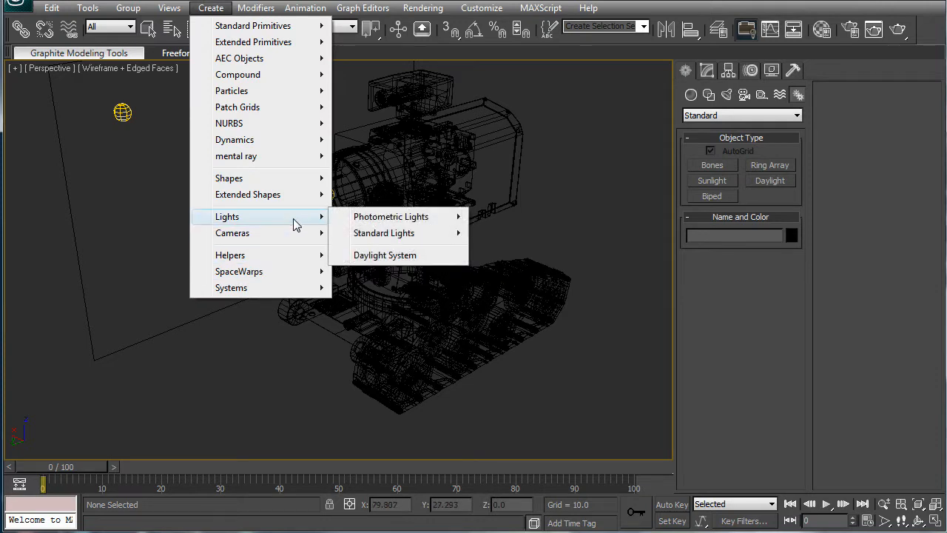
left_click(385, 255)
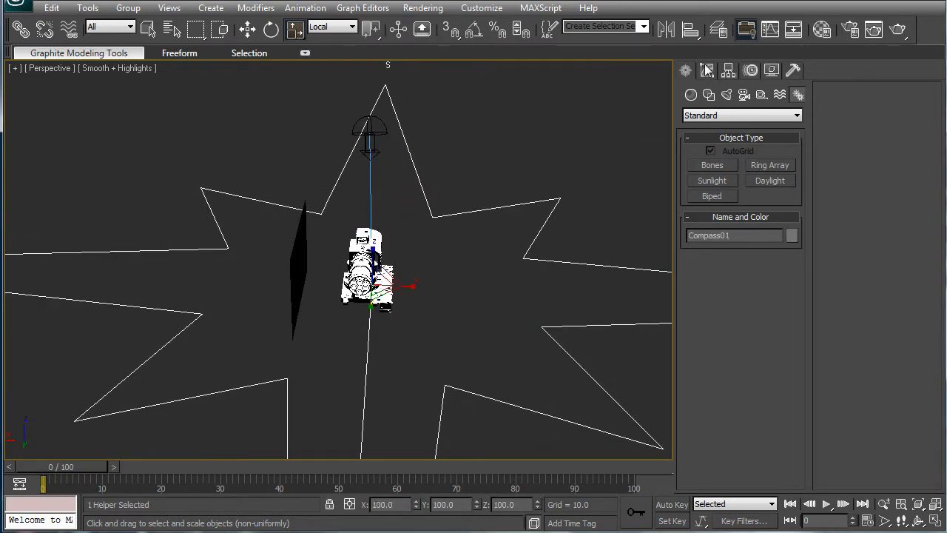
Switch exposure control to mr Photographic Exposure, preview the render, and set EV to 14.
left_click(708, 71)
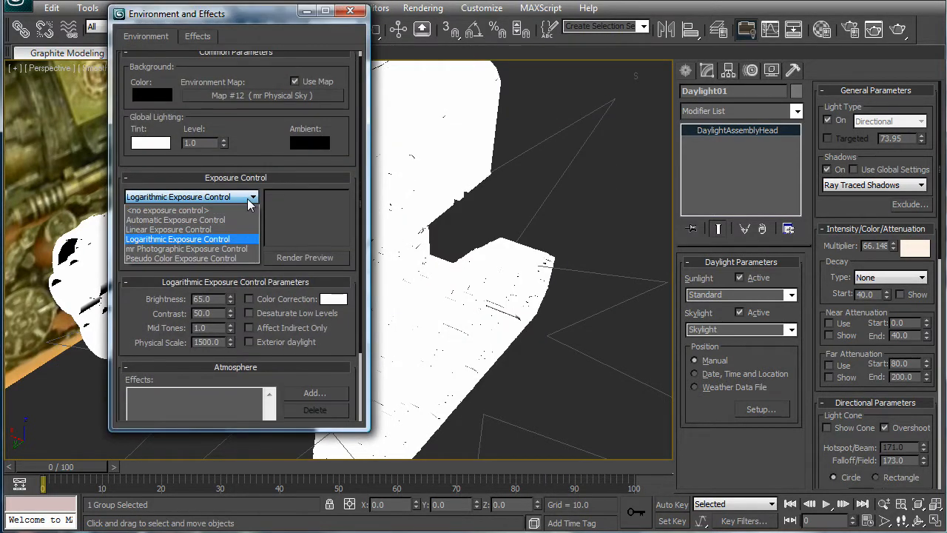
left_click(187, 249)
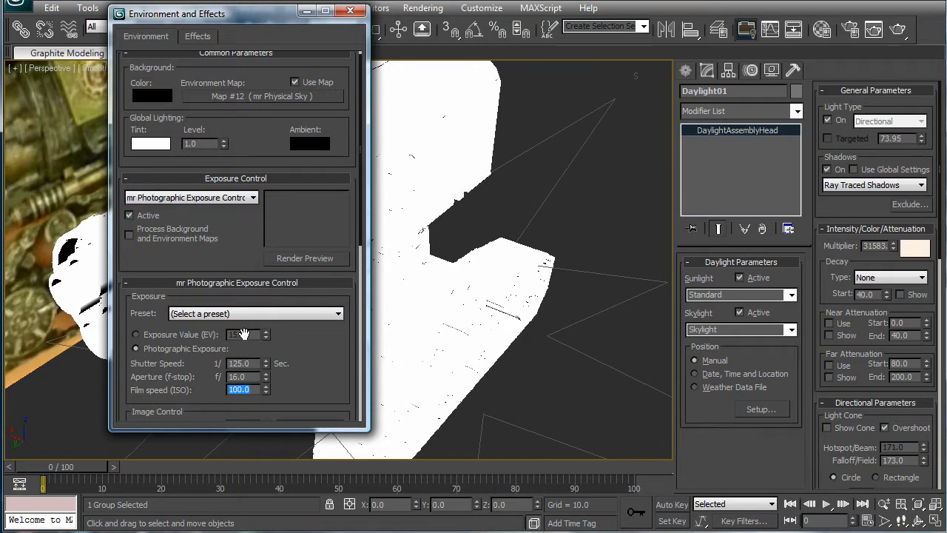
left_click(306, 258)
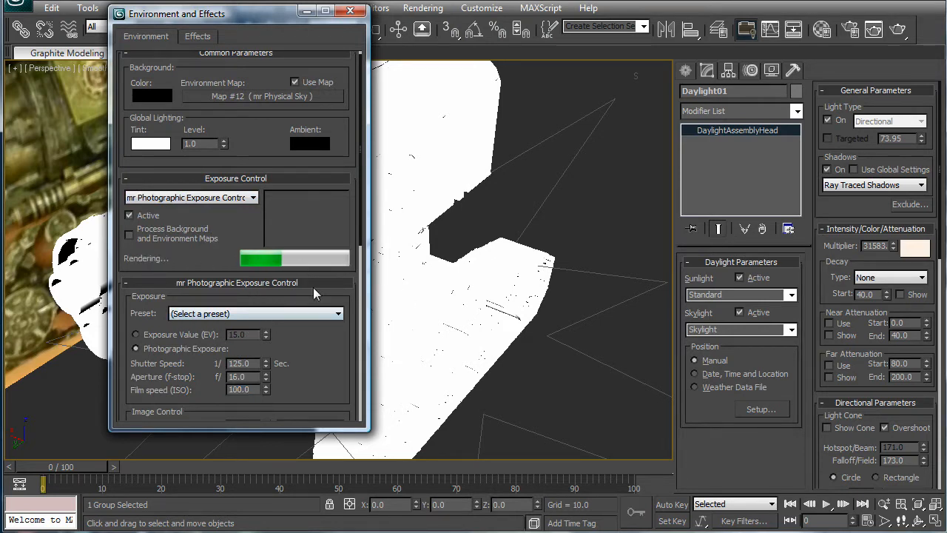
left_click(306, 259)
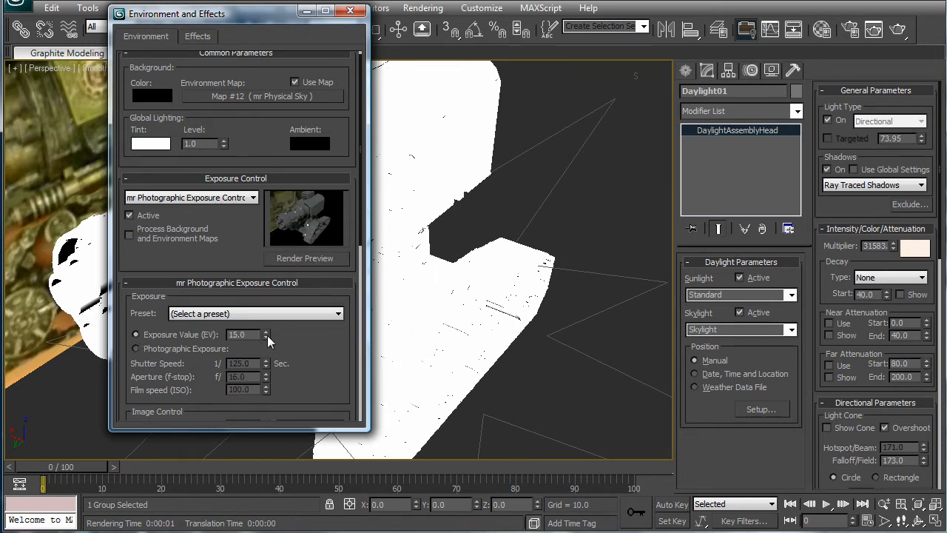
left_click(266, 337)
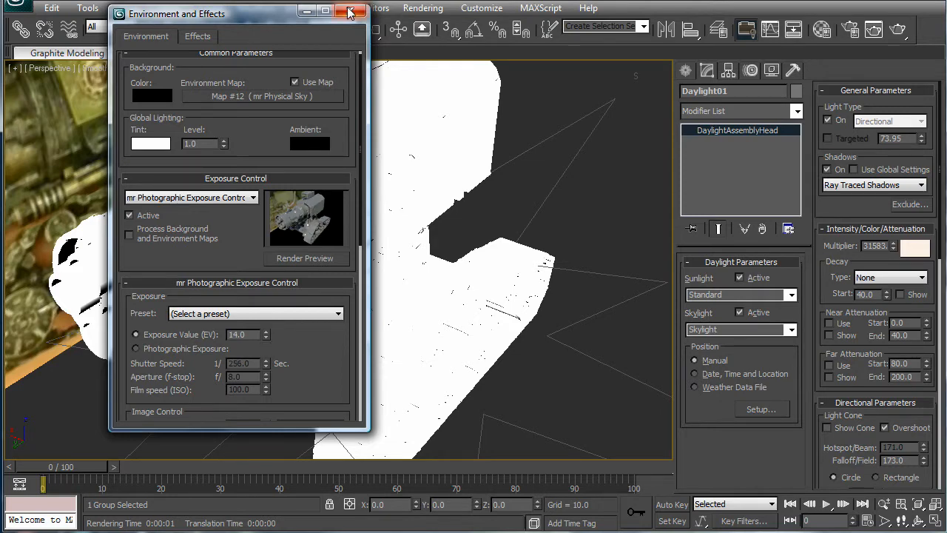
left_click(347, 13)
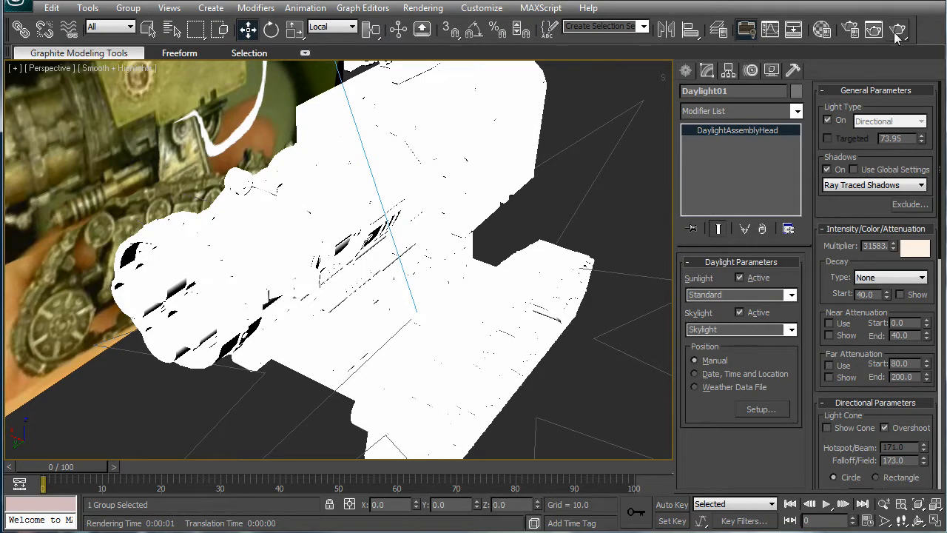
Draw a ground plane beneath the cannon and reopen the Material Editor.
left_click(897, 28)
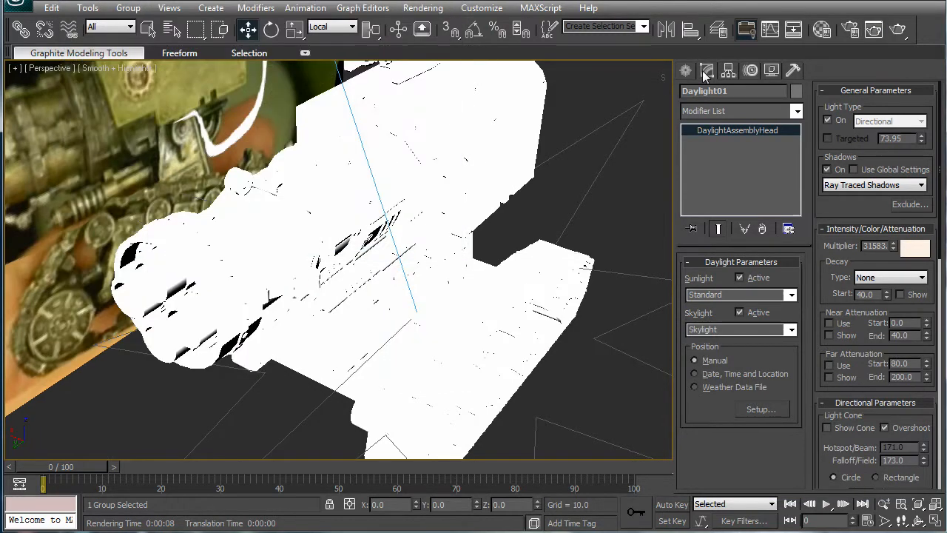
left_click(686, 70)
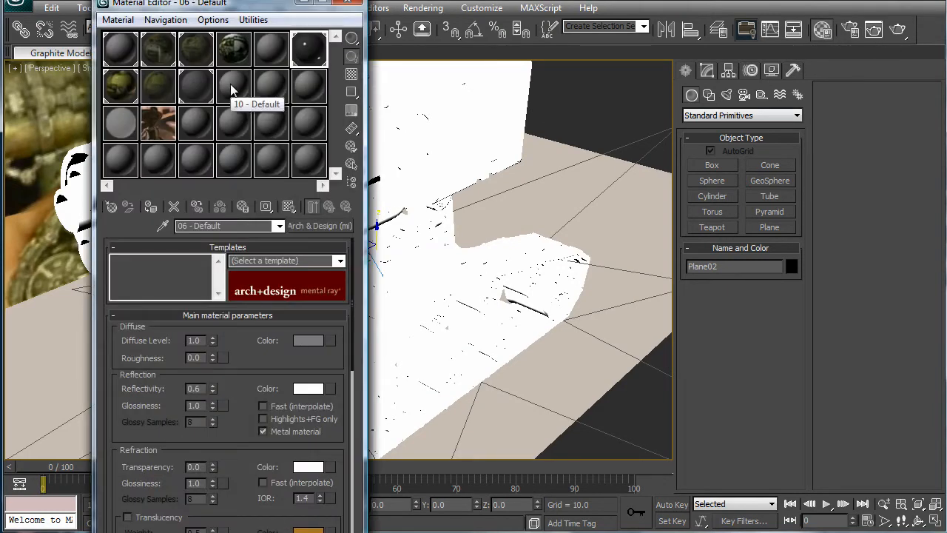
Apply a green Blinn material from an unused slot to the ground plane and test-render it.
left_click(233, 87)
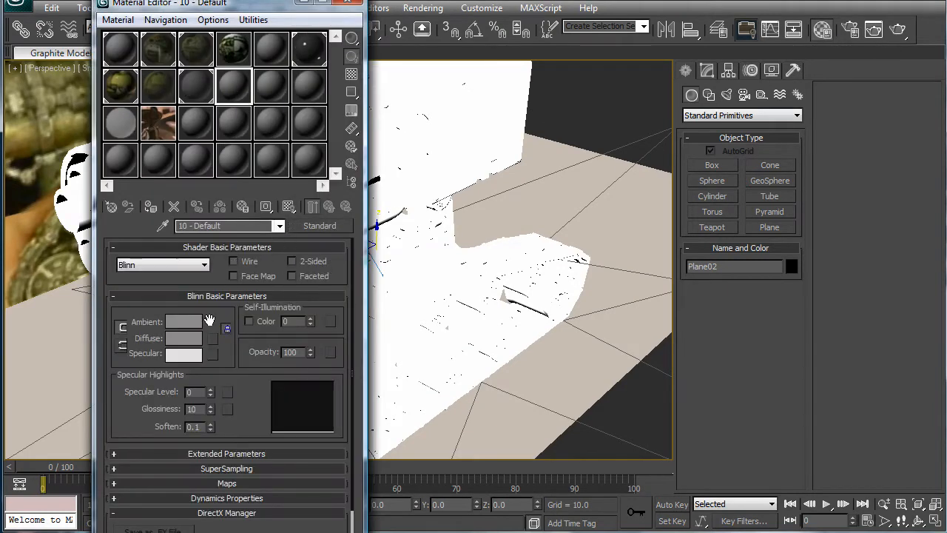
left_click(228, 329)
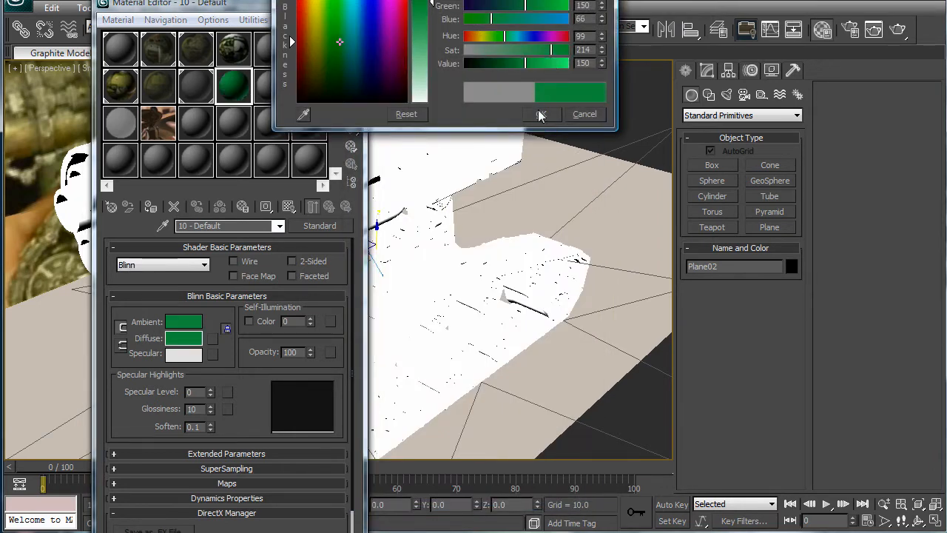
left_click(542, 114)
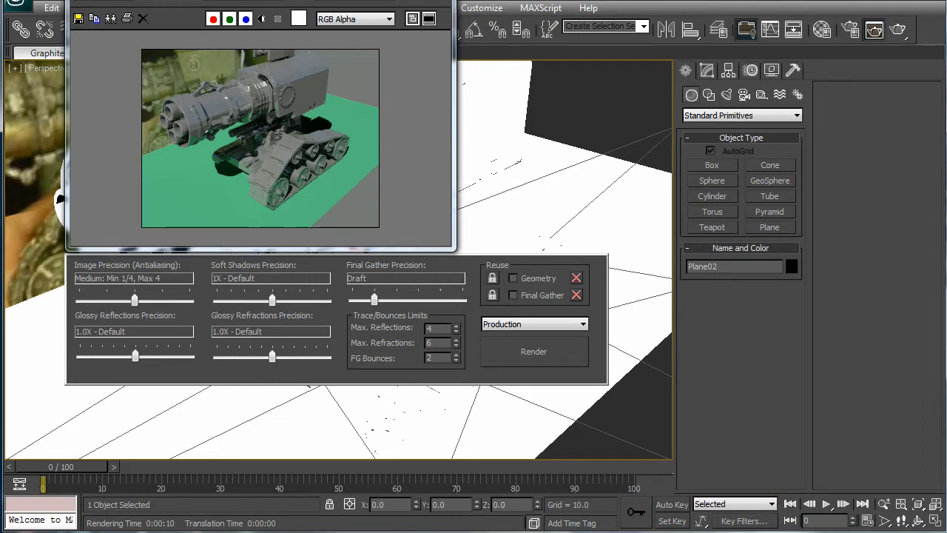
left_click(145, 18)
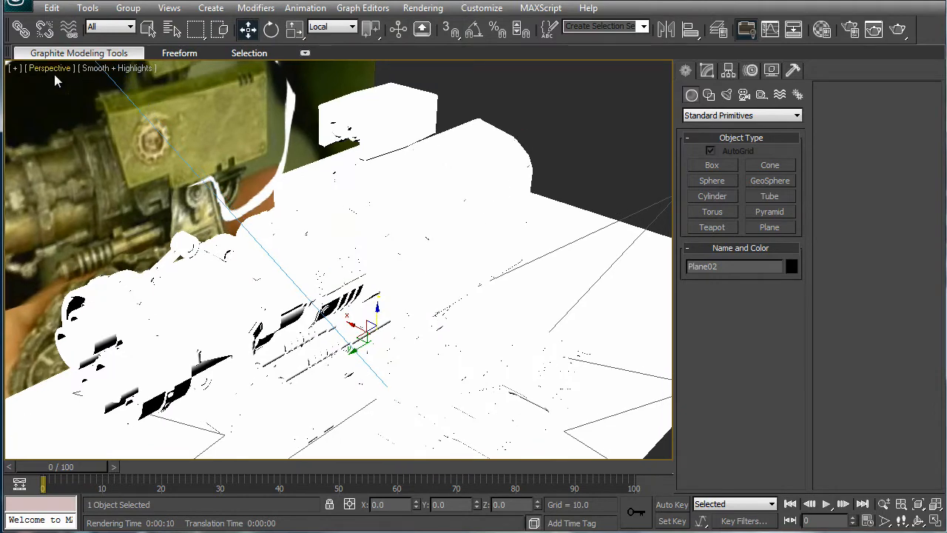
Enable hardware shading, cast shadows and ambient occlusion in the cannon viewport.
left_click(48, 67)
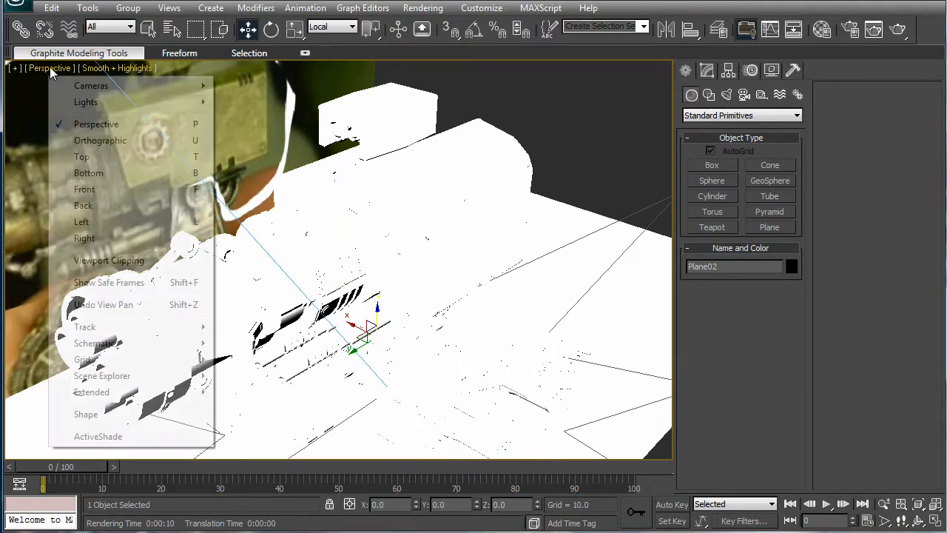
left_click(117, 67)
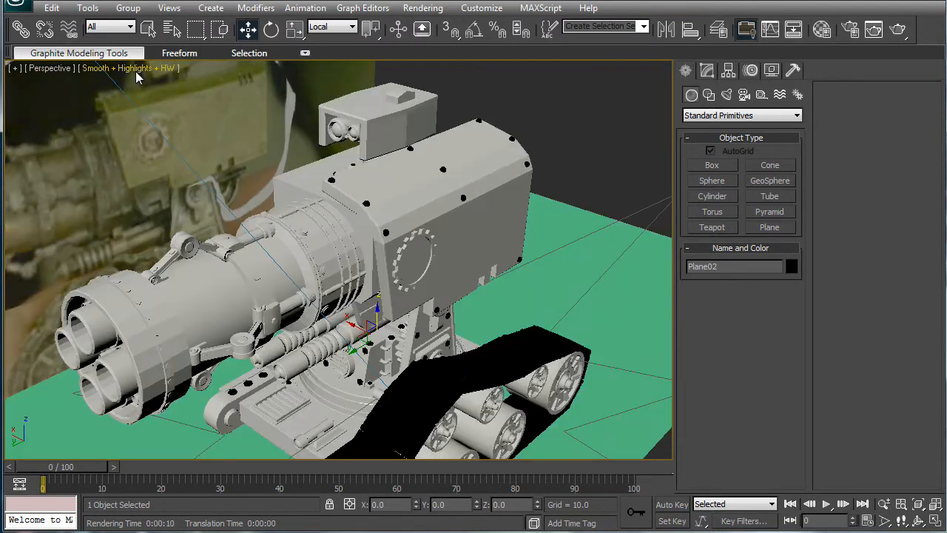
left_click(133, 67)
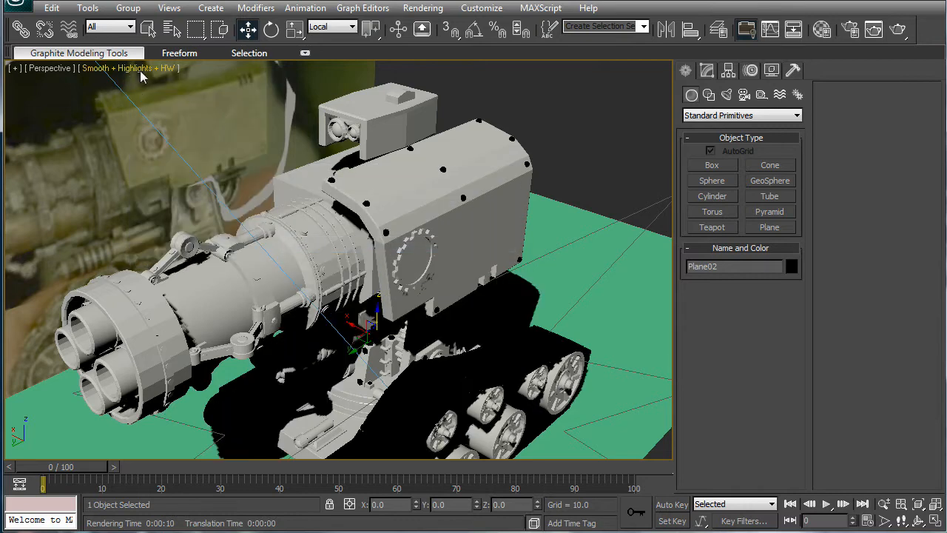
left_click(129, 67)
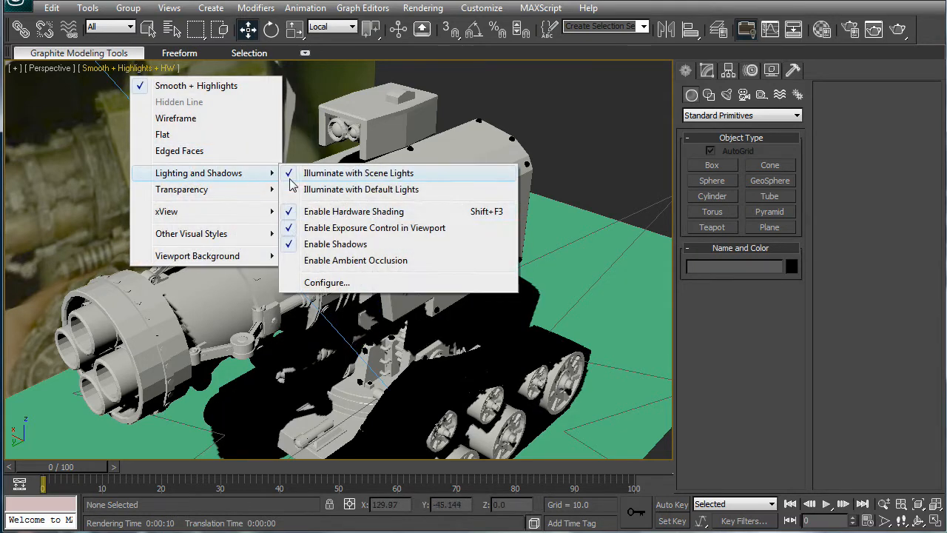
left_click(356, 260)
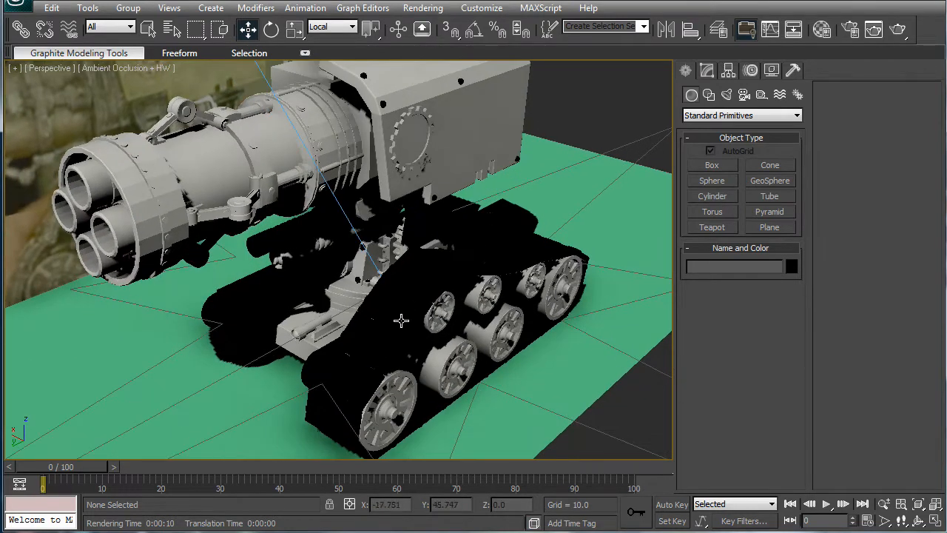
left_click_drag(401, 320, 485, 161)
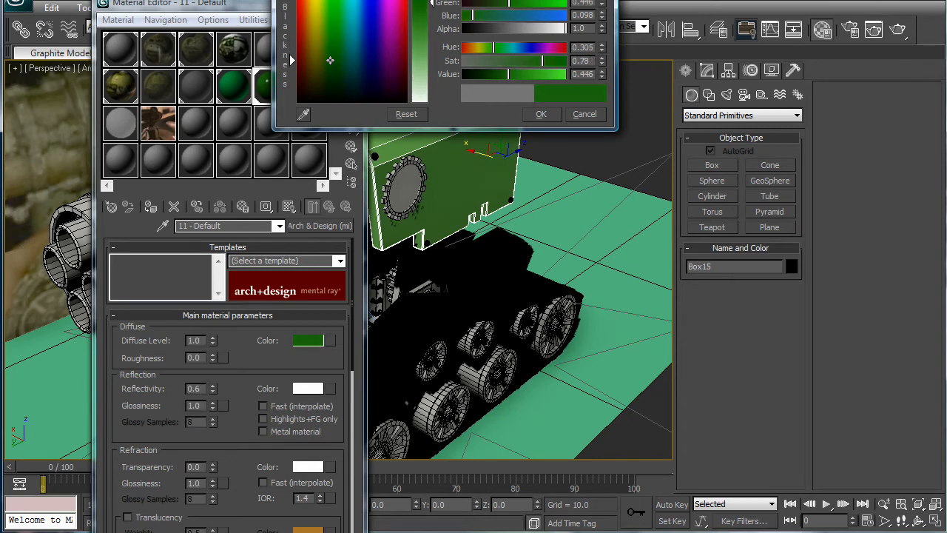
Give the panel's Arch & Design material a green diffuse, reflectivity 0.17 and glossiness 0.48.
left_click(542, 114)
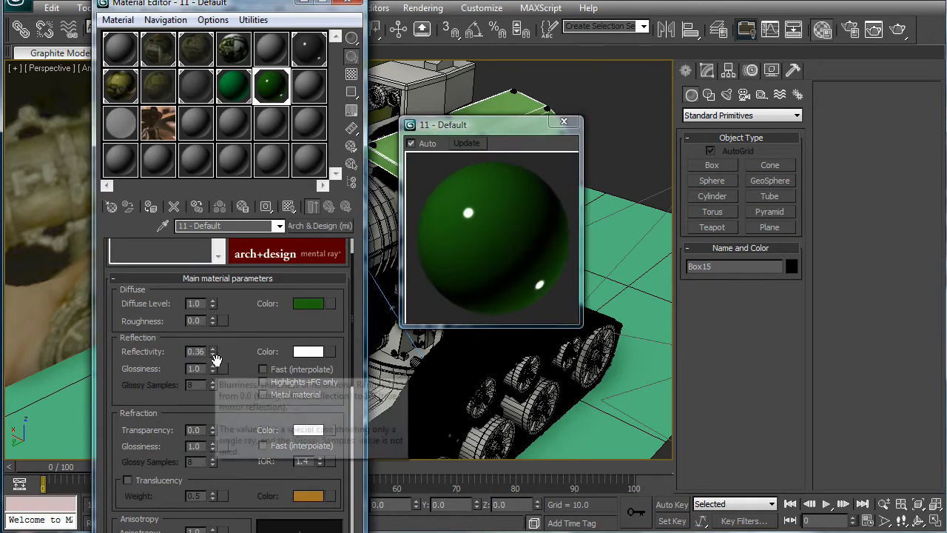
left_click_drag(212, 348, 212, 356)
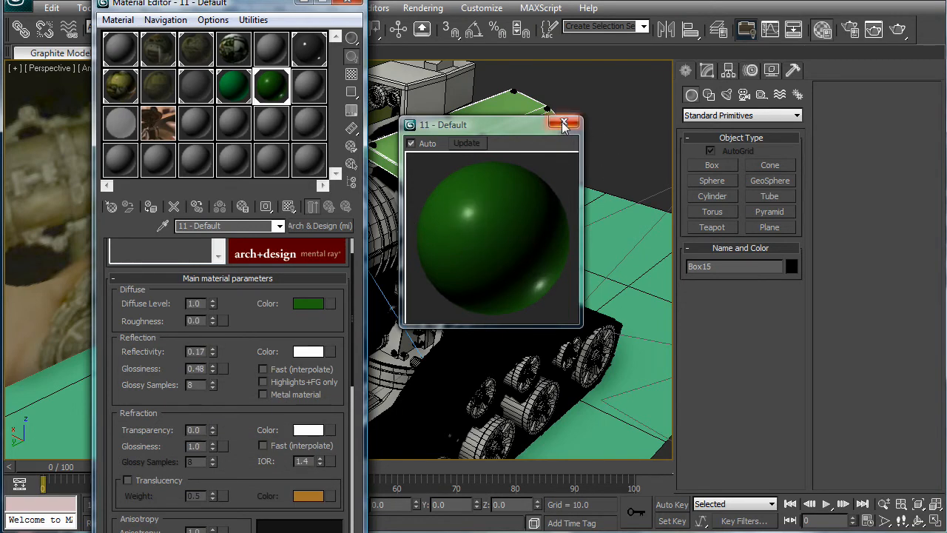
left_click(564, 123)
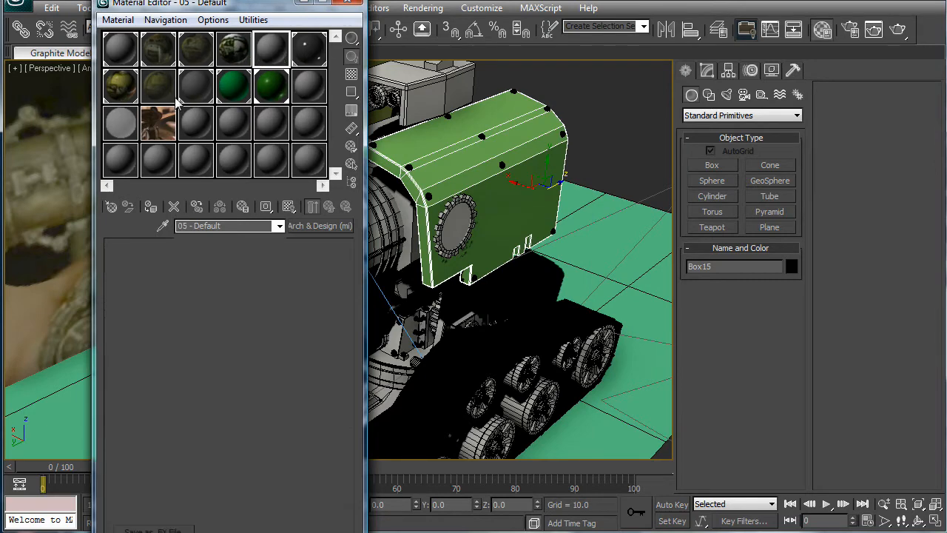
Inspect a different material slot in the Material Editor.
left_click(195, 86)
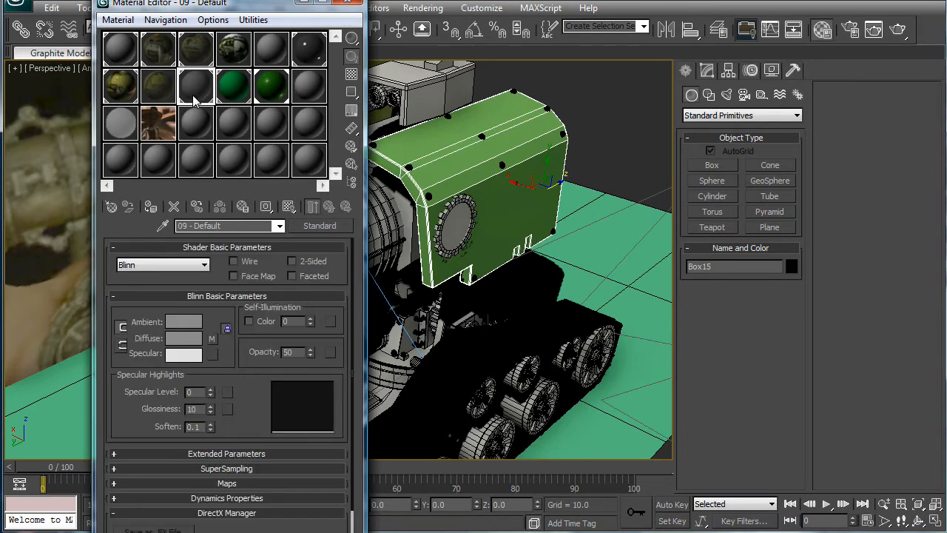
left_click(157, 122)
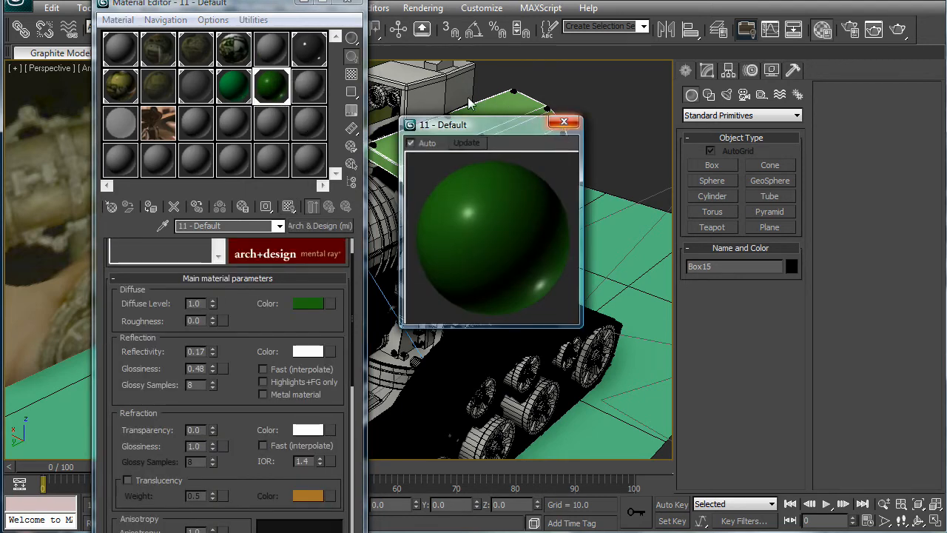
left_click(563, 121)
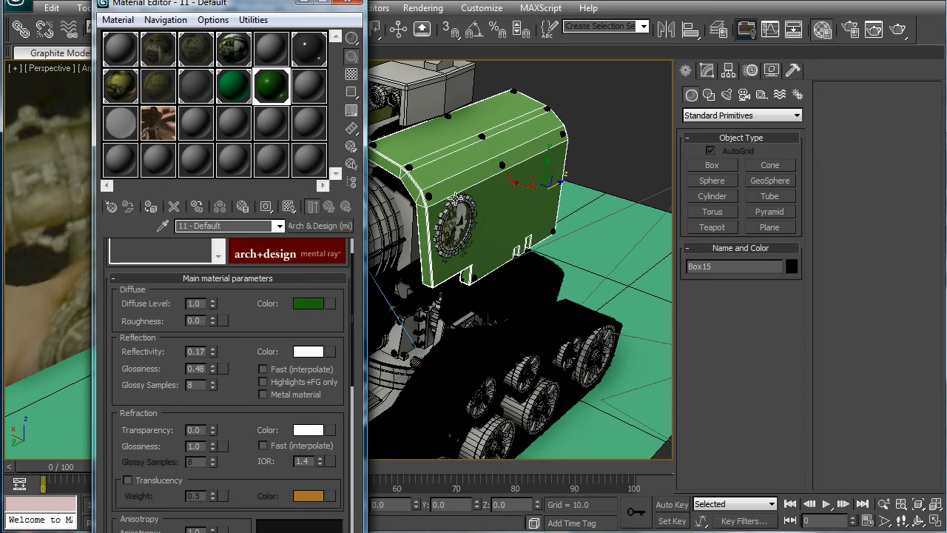